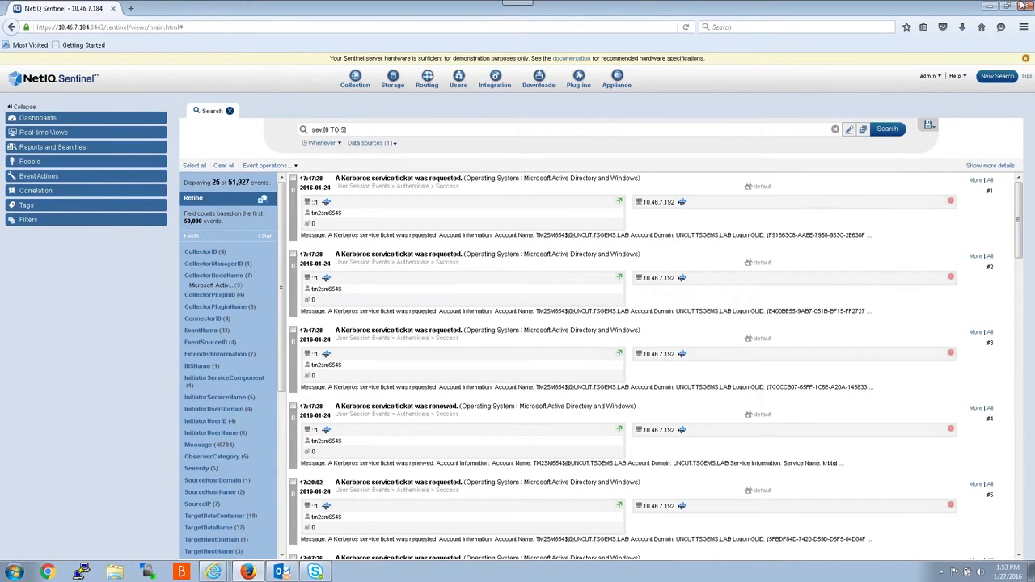
{"action": "mouse_move", "coordinate": [55, 281]}
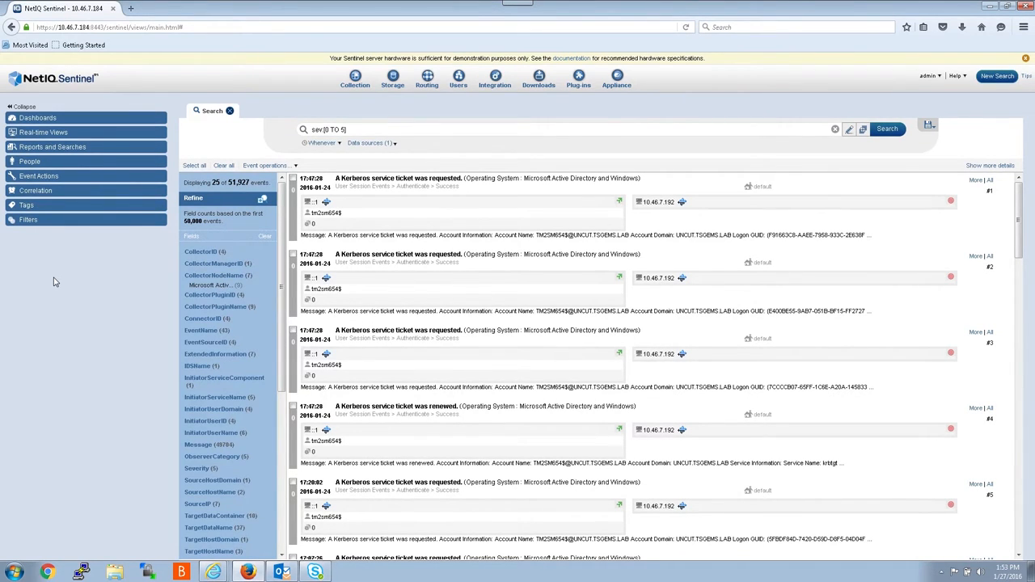
{"action": "mouse_move", "coordinate": [934, 83]}
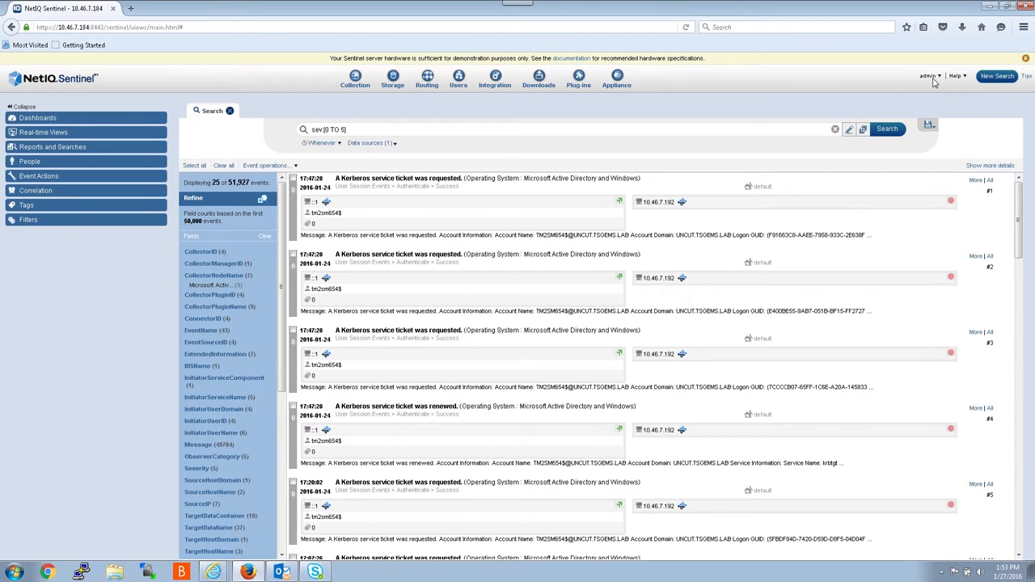
Step: Launch Control Center from admin > Applications and open the JNLP file with Java Web Start
{"action": "left_click", "coordinate": [928, 76]}
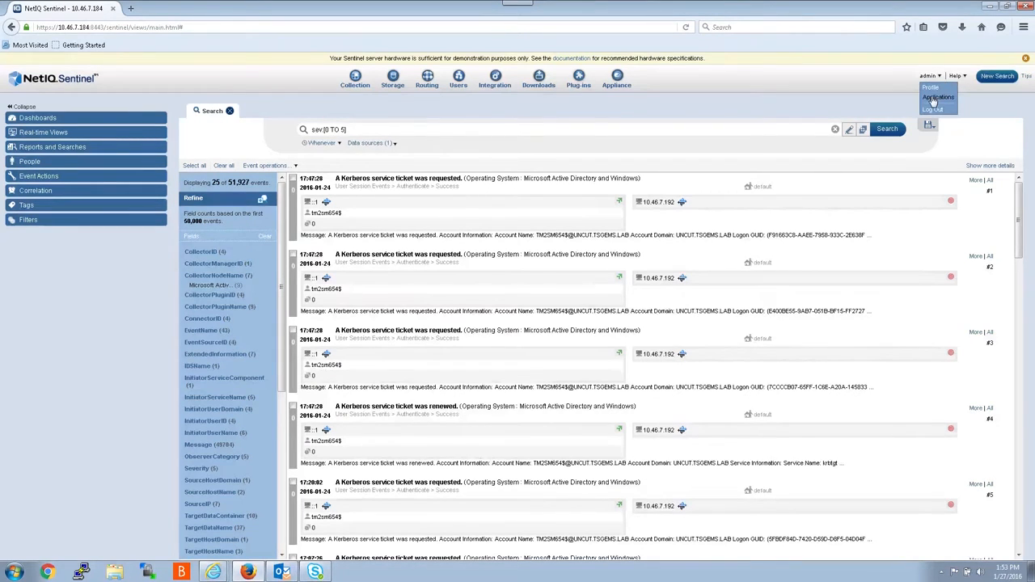
{"action": "left_click", "coordinate": [938, 97]}
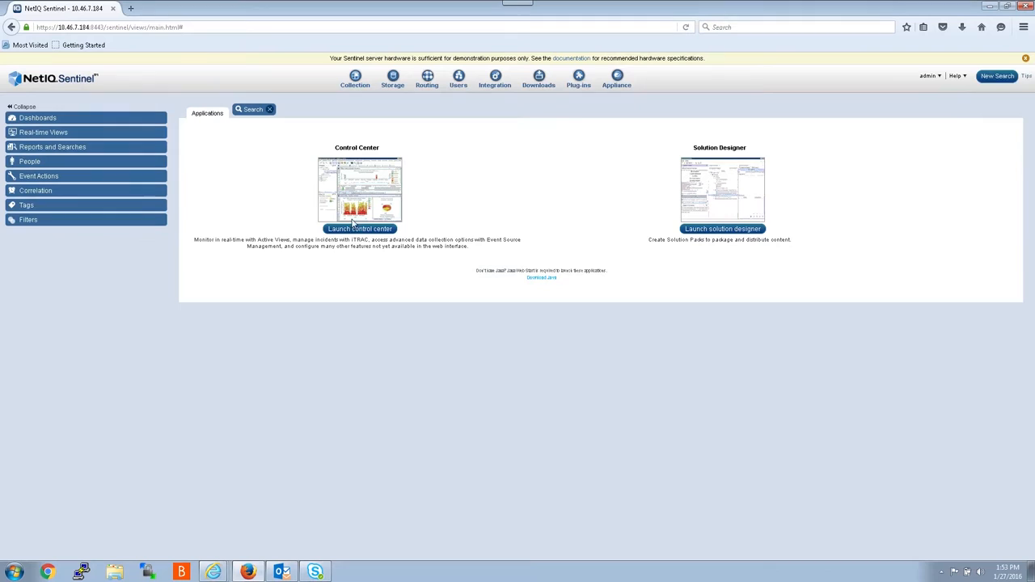
{"action": "left_click", "coordinate": [360, 228]}
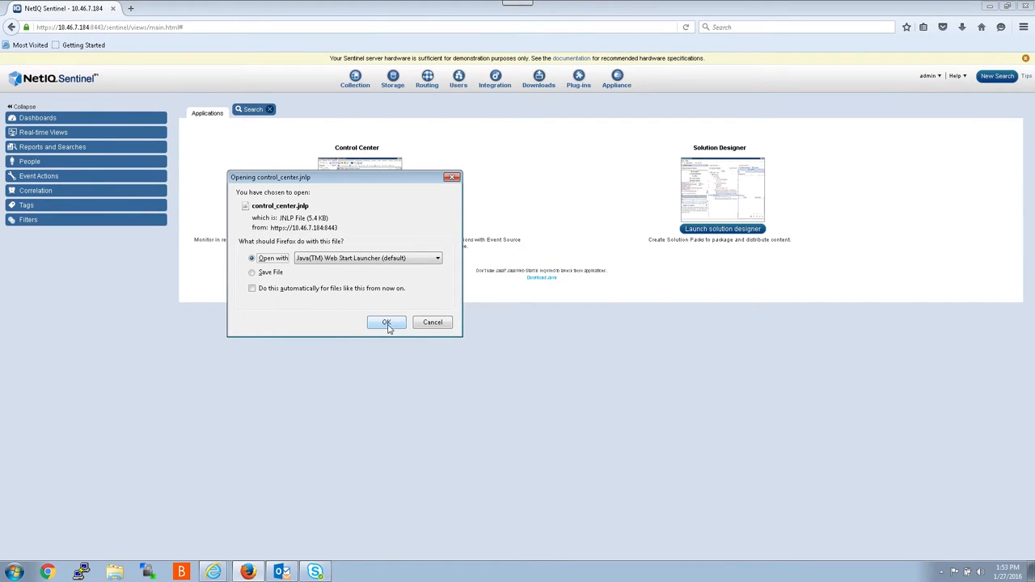
{"action": "left_click", "coordinate": [386, 322]}
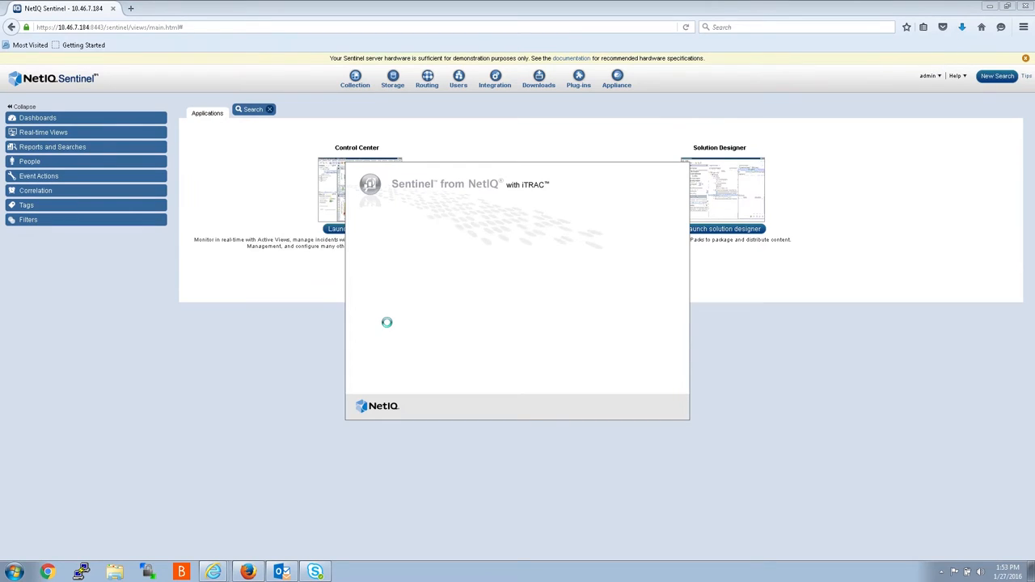
{"action": "mouse_move", "coordinate": [827, 372]}
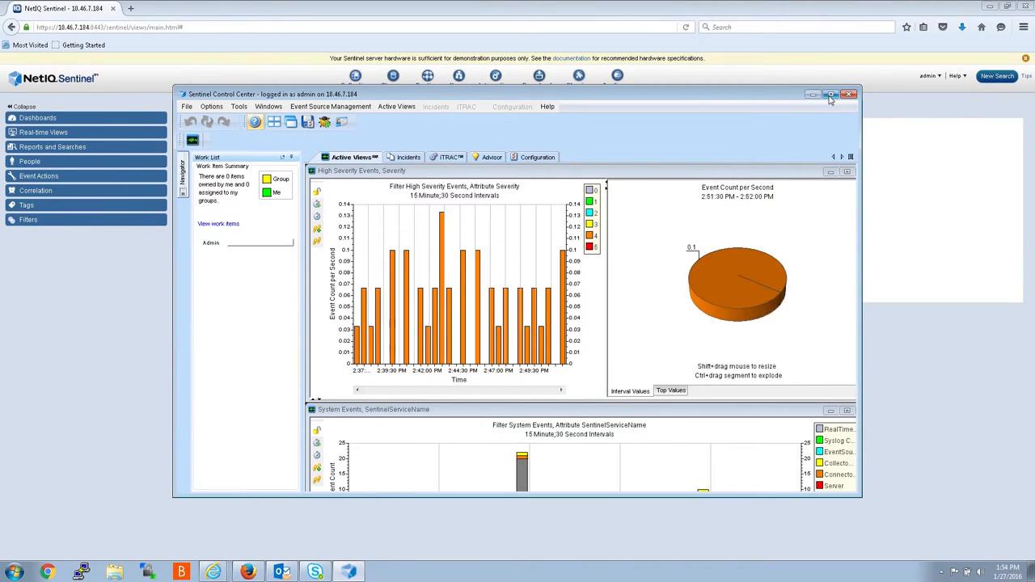
Step: Maximize the Sentinel Control Center window
{"action": "left_click", "coordinate": [830, 95]}
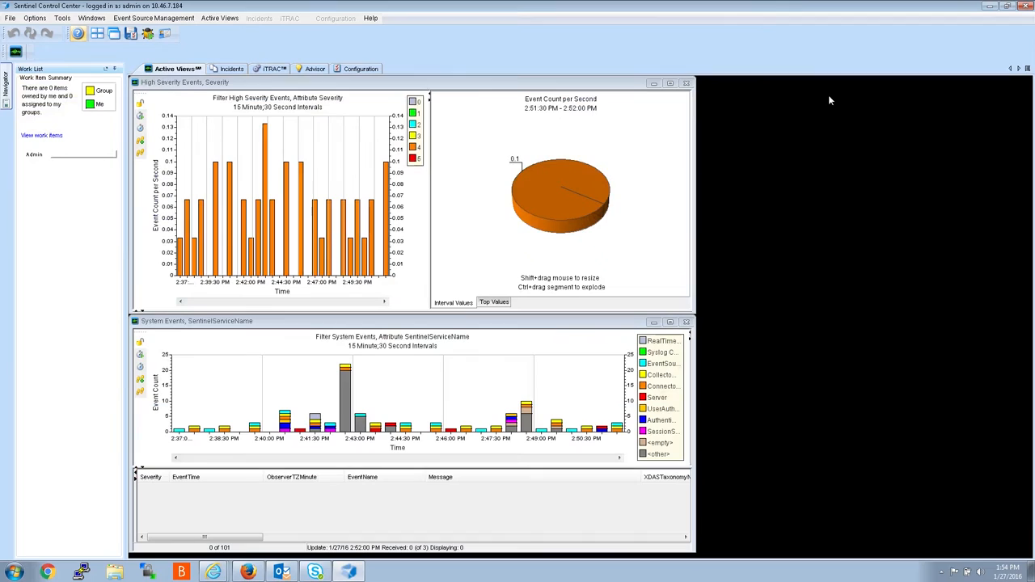
{"action": "mouse_move", "coordinate": [906, 128]}
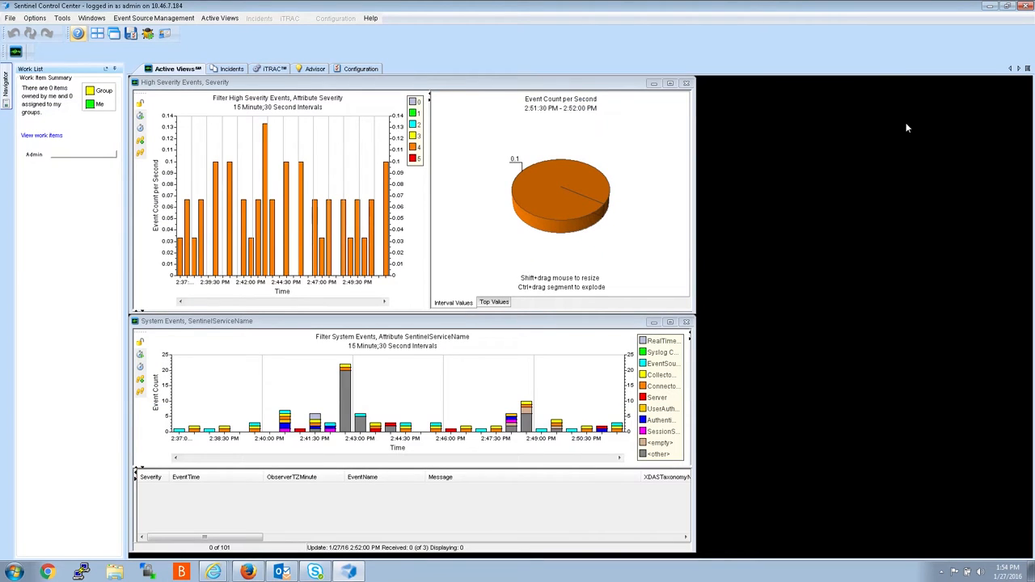
{"action": "mouse_move", "coordinate": [150, 30]}
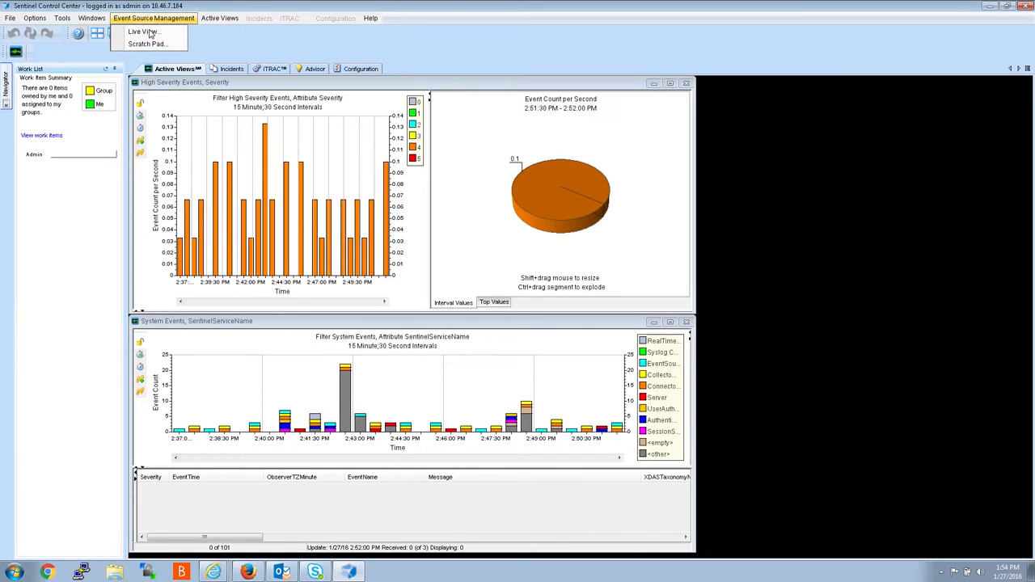
Step: Open Event Source Management > Live View to show the connector graph
{"action": "left_click", "coordinate": [141, 32]}
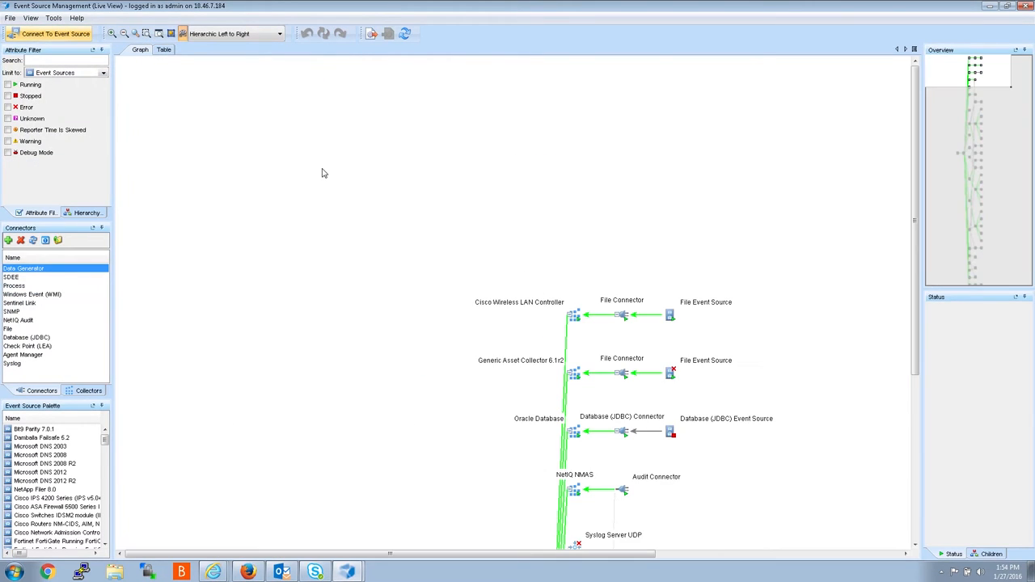
{"action": "mouse_move", "coordinate": [367, 147]}
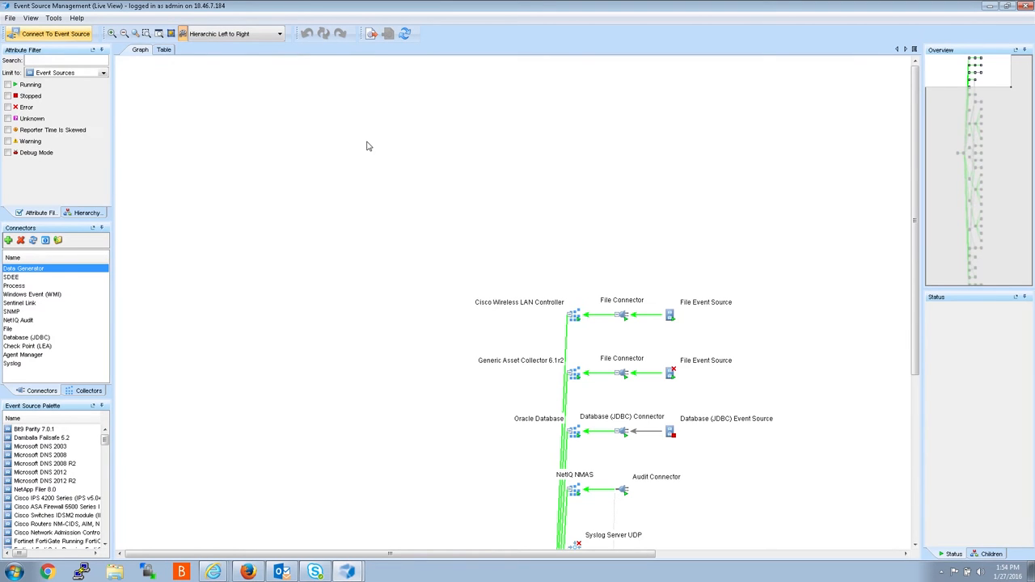
{"action": "mouse_move", "coordinate": [277, 61]}
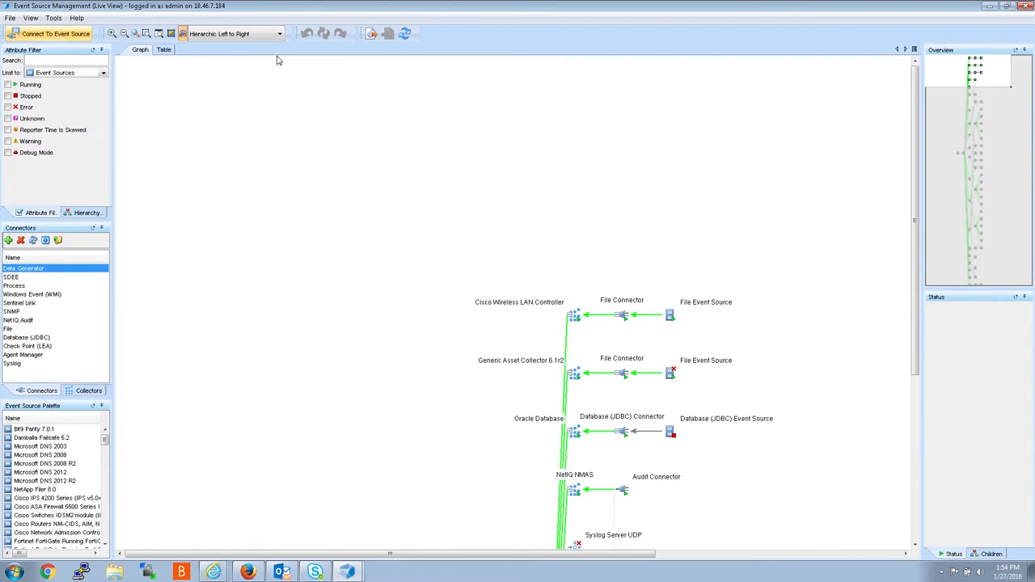
{"action": "mouse_move", "coordinate": [183, 98]}
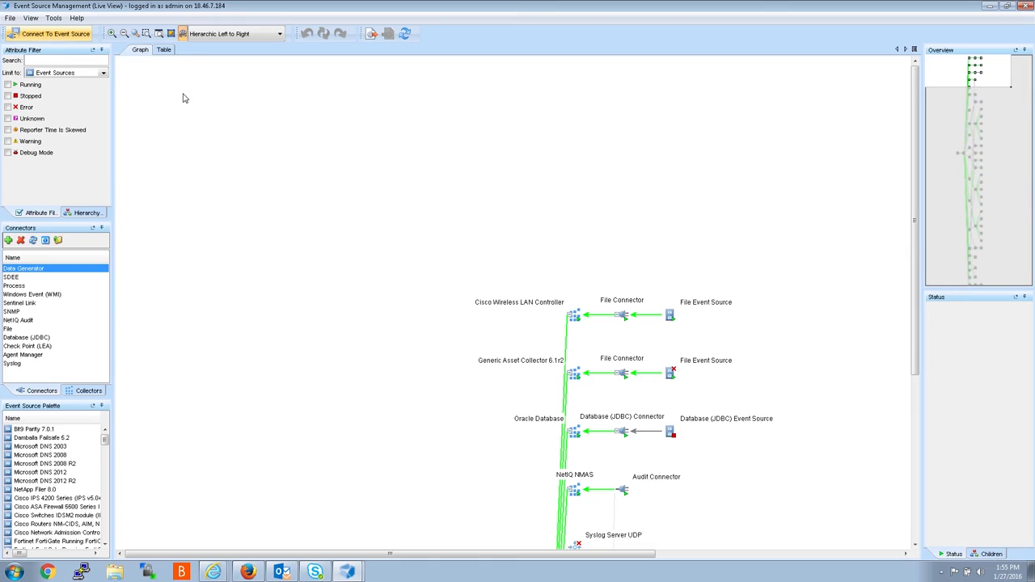
{"action": "mouse_move", "coordinate": [168, 76]}
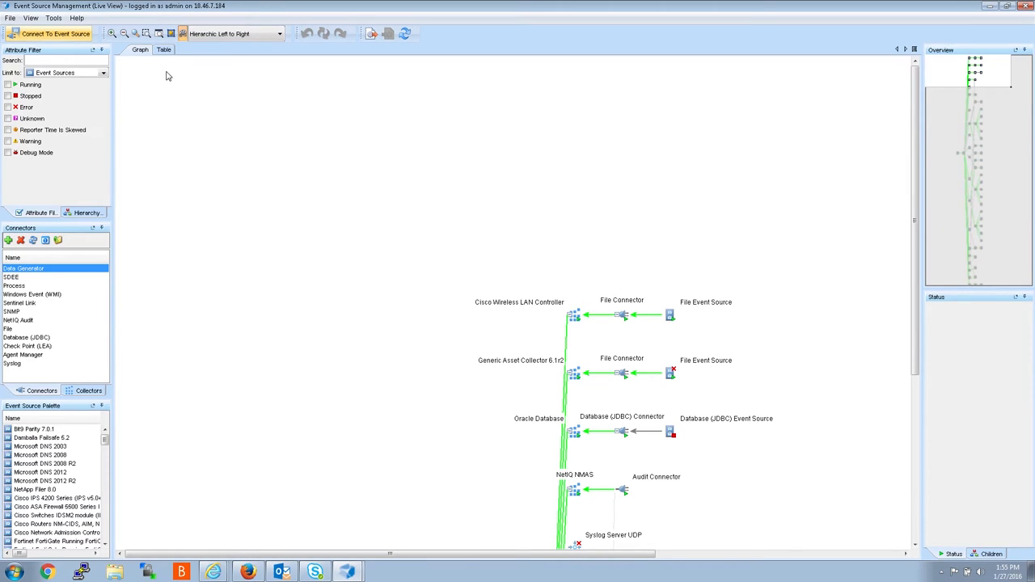
Step: Switch Live View to the Table tab and expand Sentinel and Sentinel Server
{"action": "left_click", "coordinate": [164, 49]}
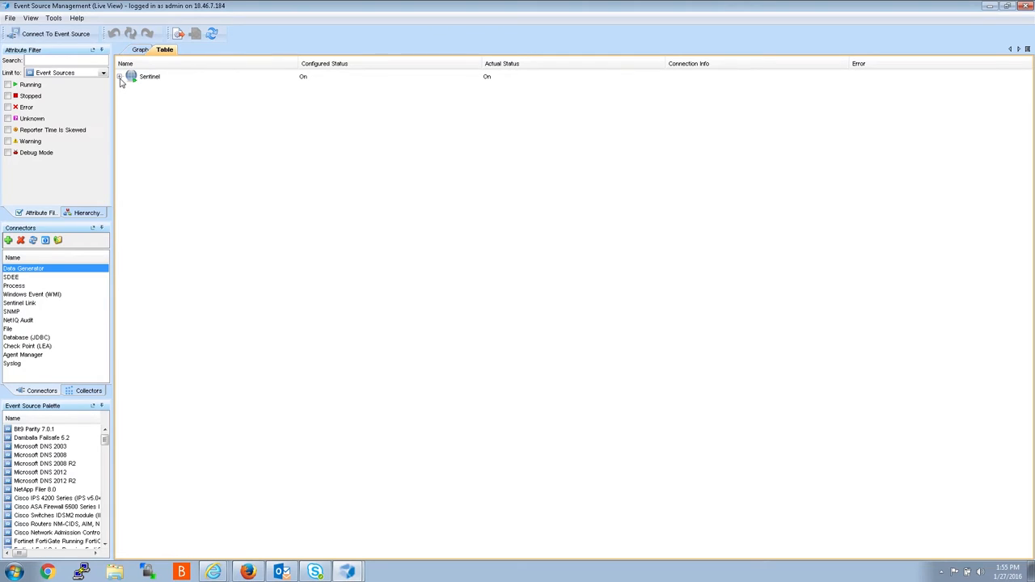
{"action": "left_click", "coordinate": [120, 76]}
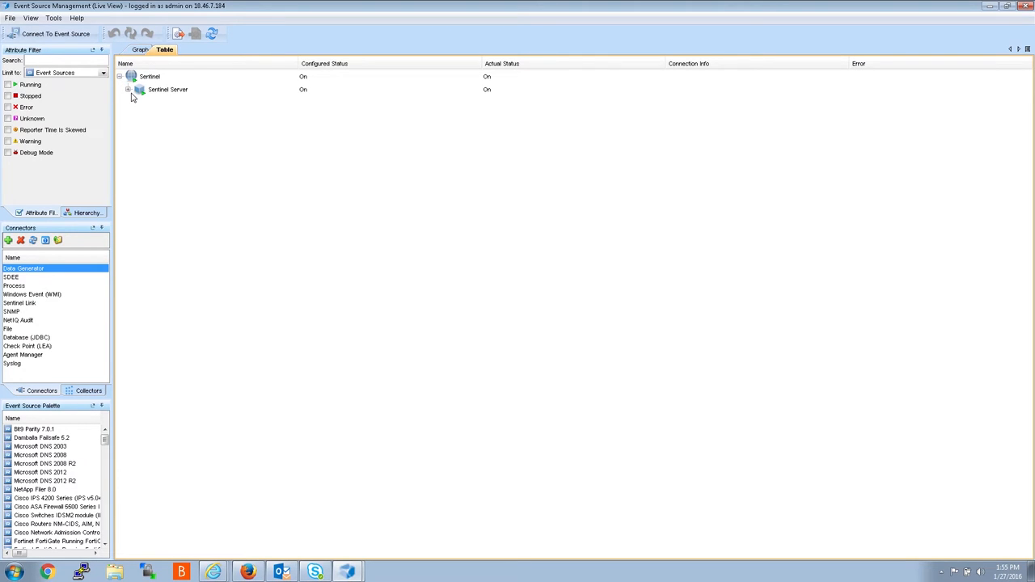
{"action": "left_click", "coordinate": [128, 89]}
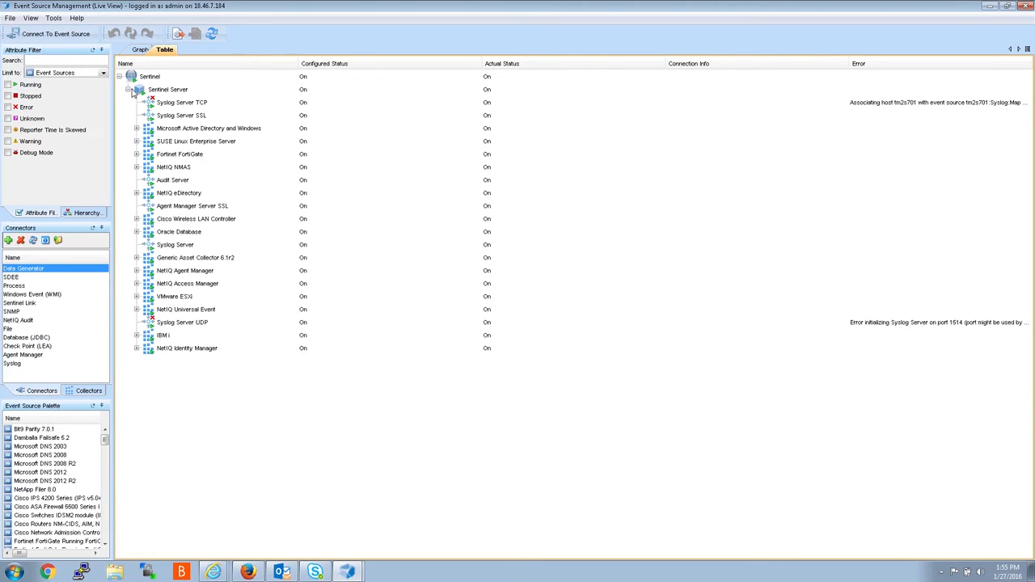
{"action": "mouse_move", "coordinate": [331, 163]}
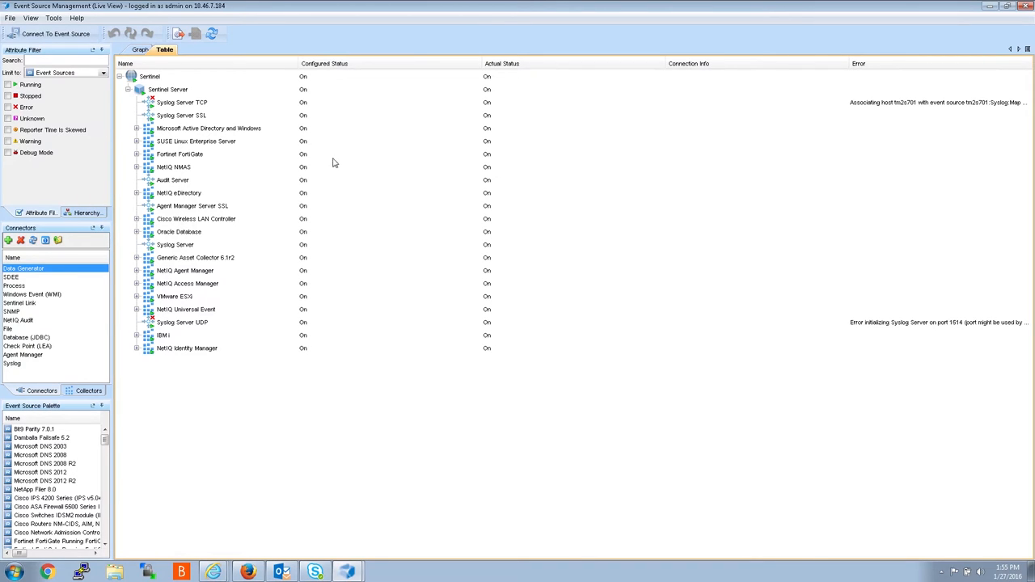
{"action": "mouse_move", "coordinate": [192, 472]}
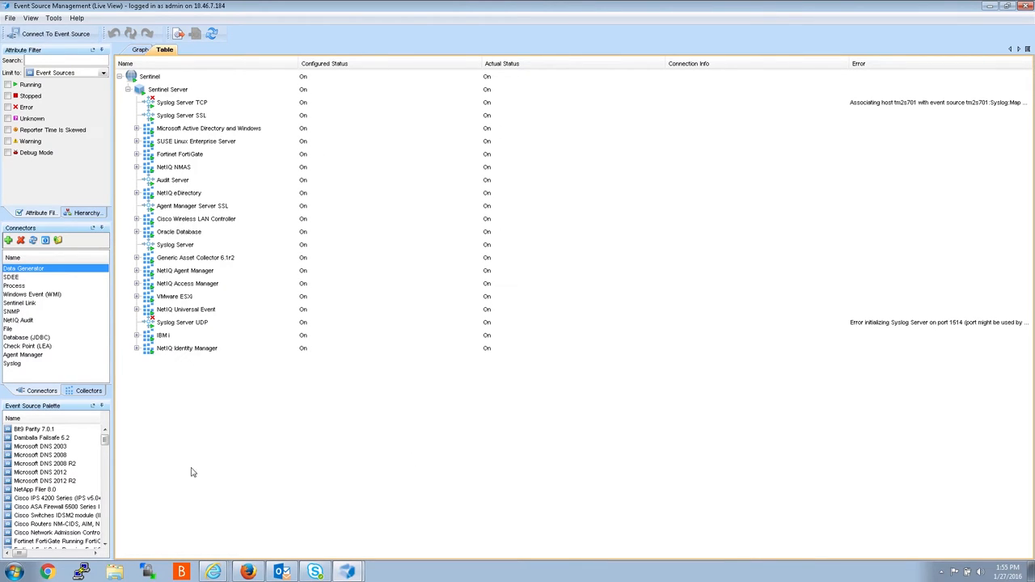
{"action": "mouse_move", "coordinate": [204, 468]}
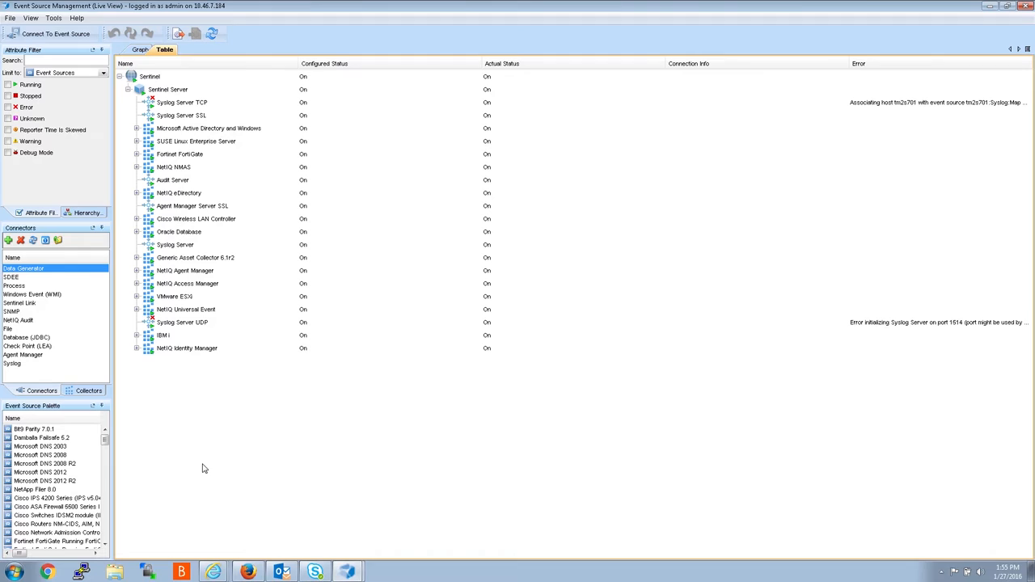
{"action": "mouse_move", "coordinate": [210, 431]}
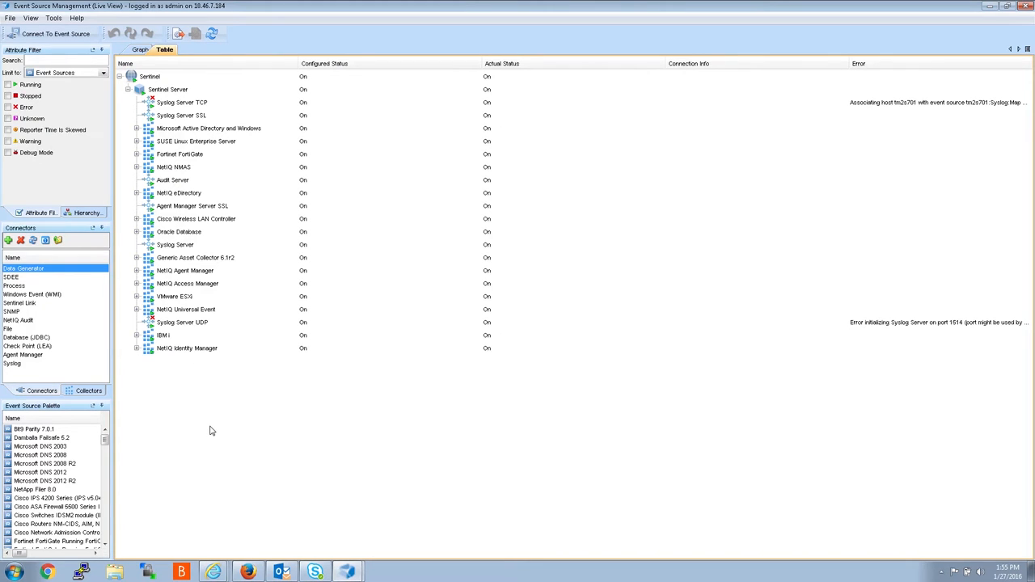
{"action": "mouse_move", "coordinate": [216, 432]}
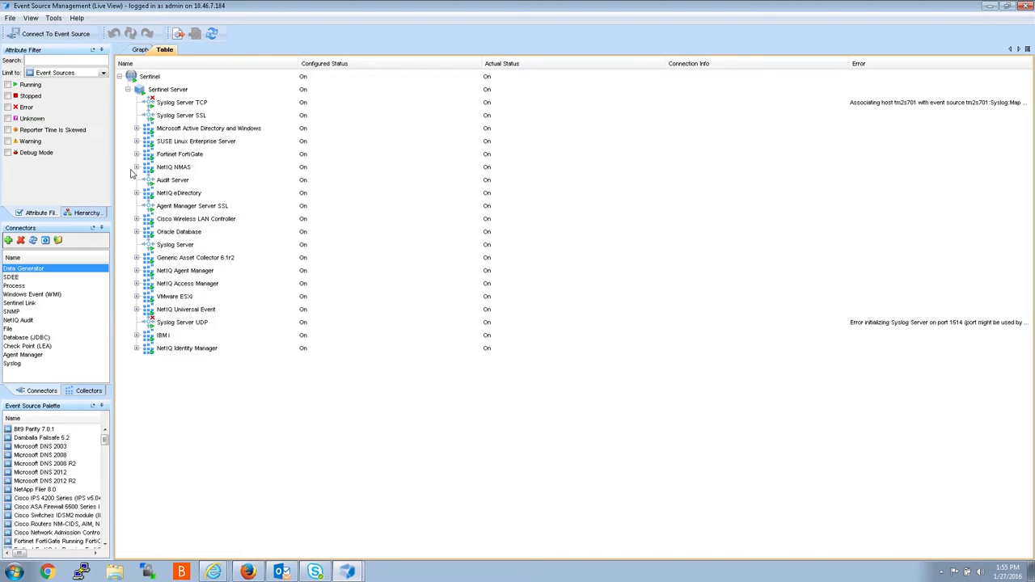
{"action": "mouse_move", "coordinate": [132, 146]}
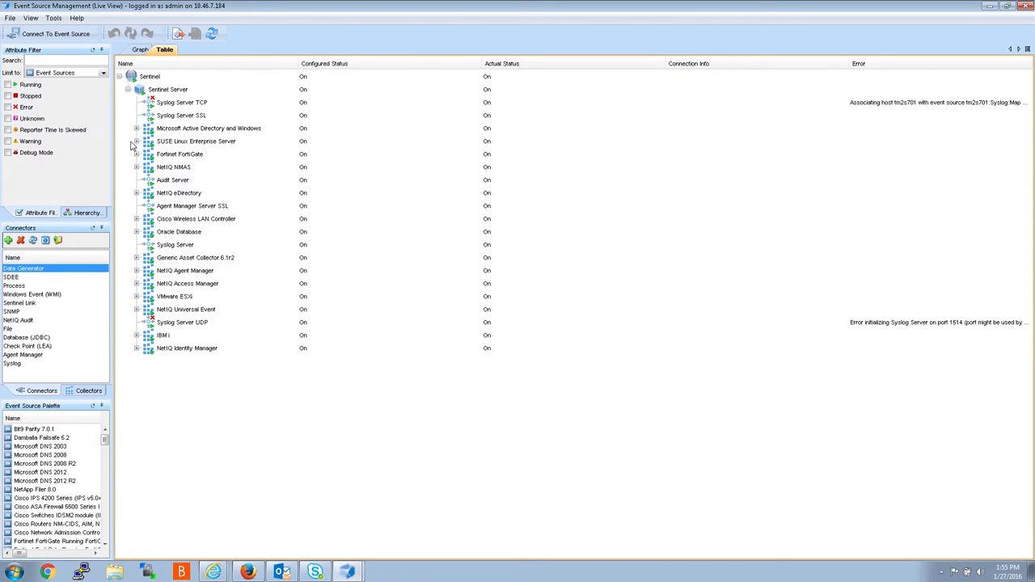
Step: Expand SUSE Linux Enterprise Server's Syslog Connector and select the connector row
{"action": "left_click", "coordinate": [137, 142]}
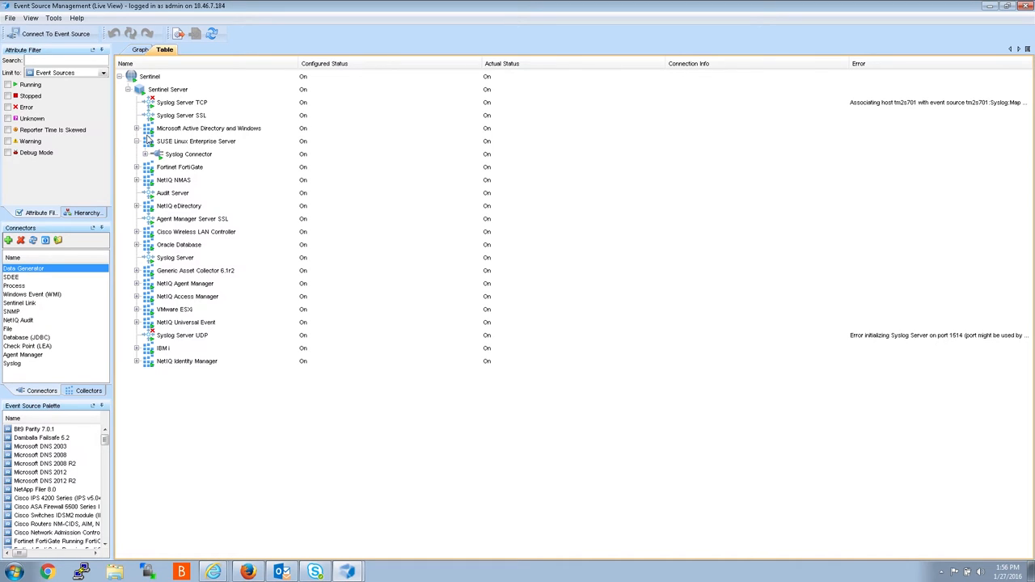
{"action": "mouse_move", "coordinate": [148, 143]}
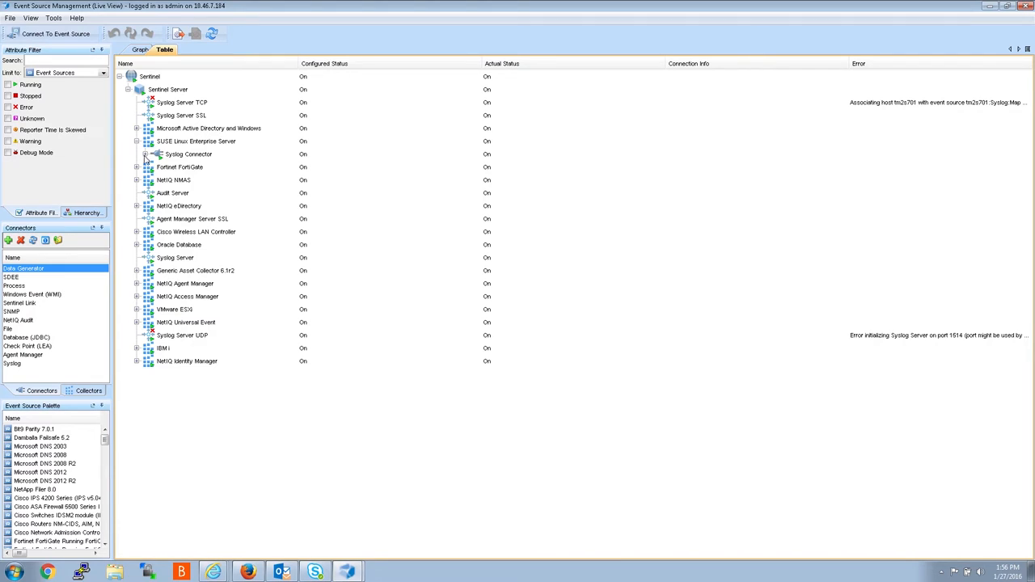
{"action": "left_click", "coordinate": [146, 154]}
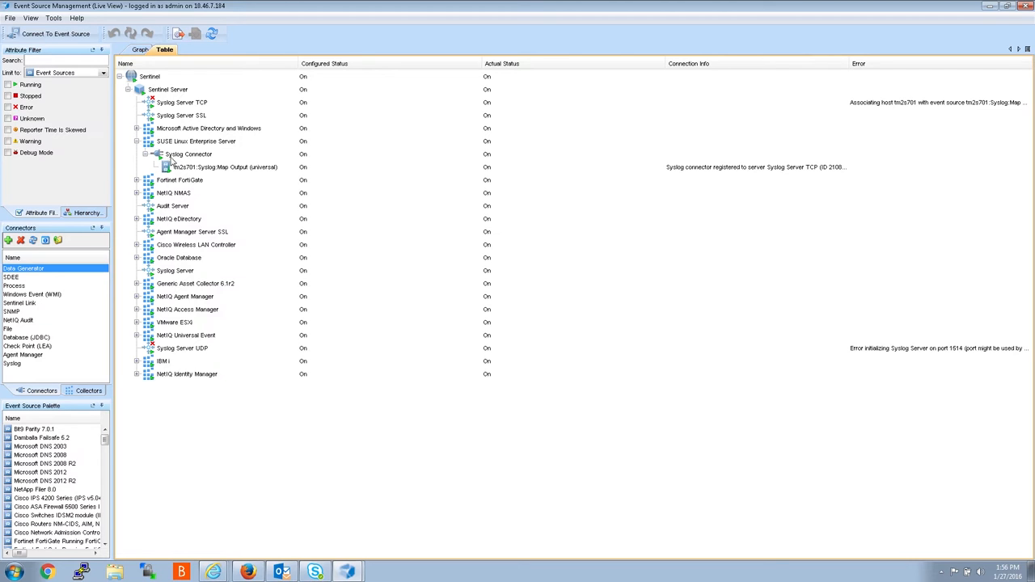
{"action": "mouse_move", "coordinate": [273, 218]}
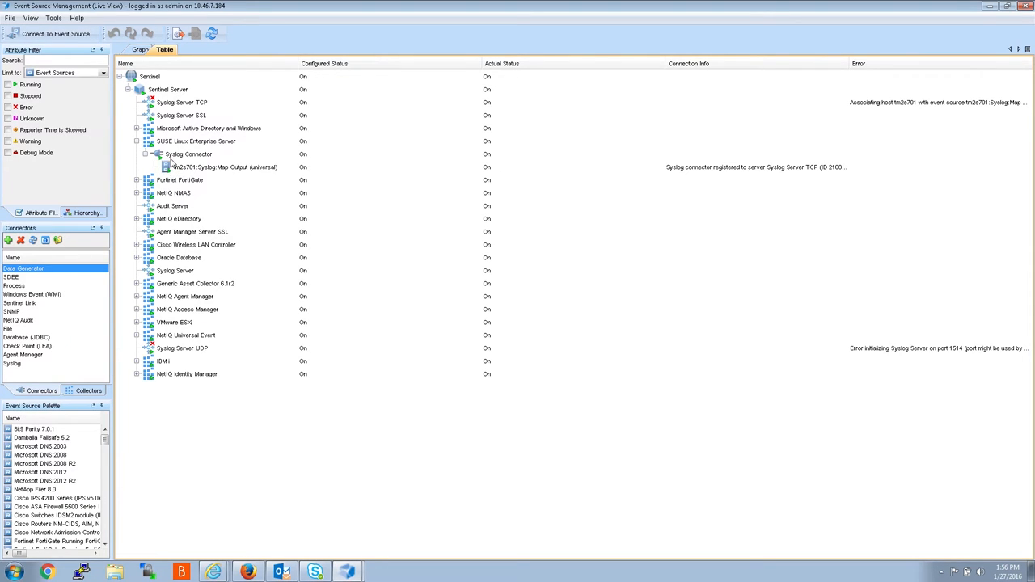
{"action": "mouse_move", "coordinate": [179, 165]}
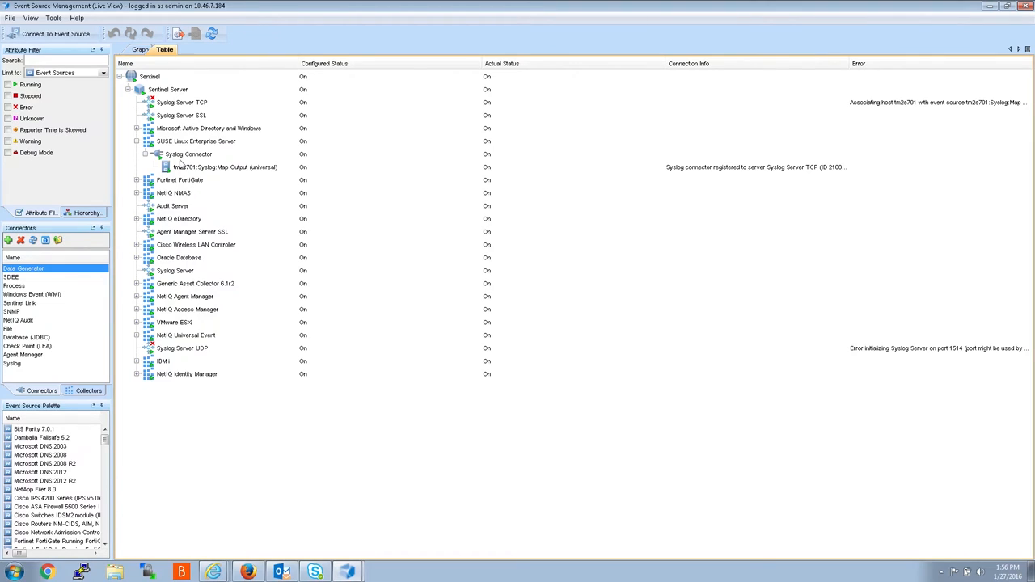
{"action": "left_click", "coordinate": [188, 154]}
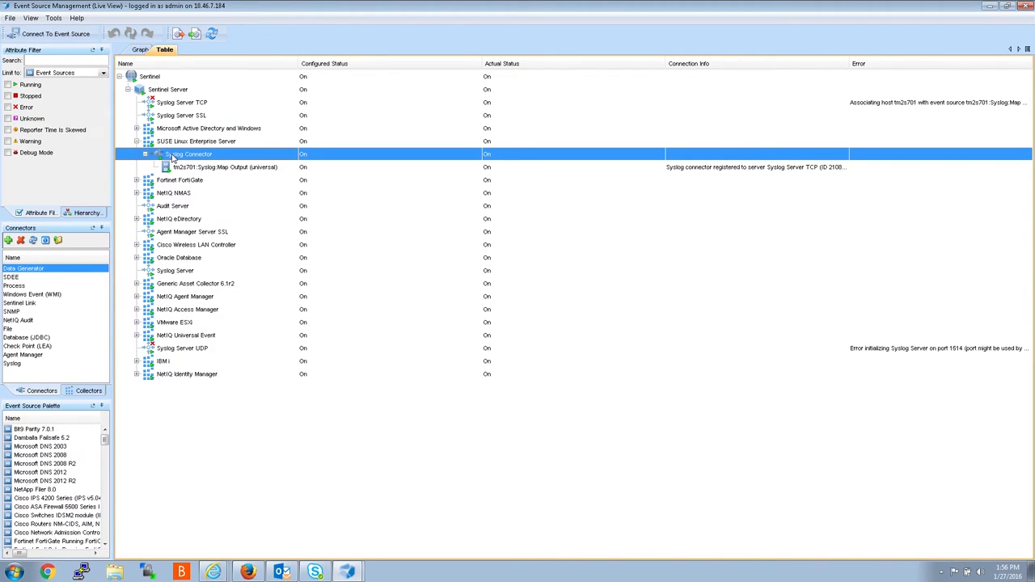
Step: Edit the Syslog Connector, enable 'Copy raw data to a file', and browse for a file
{"action": "right_click", "coordinate": [189, 153]}
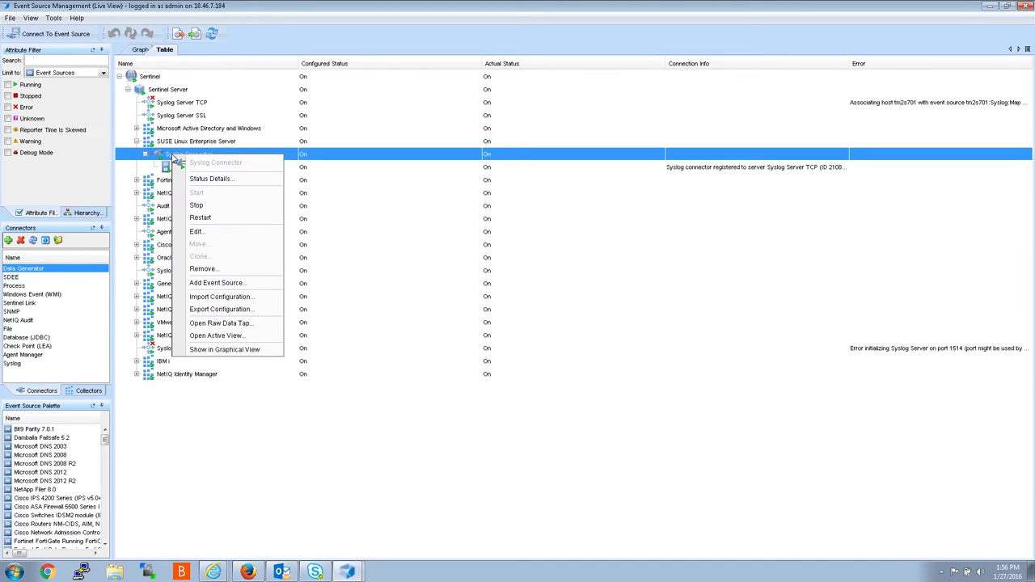
{"action": "mouse_move", "coordinate": [196, 232]}
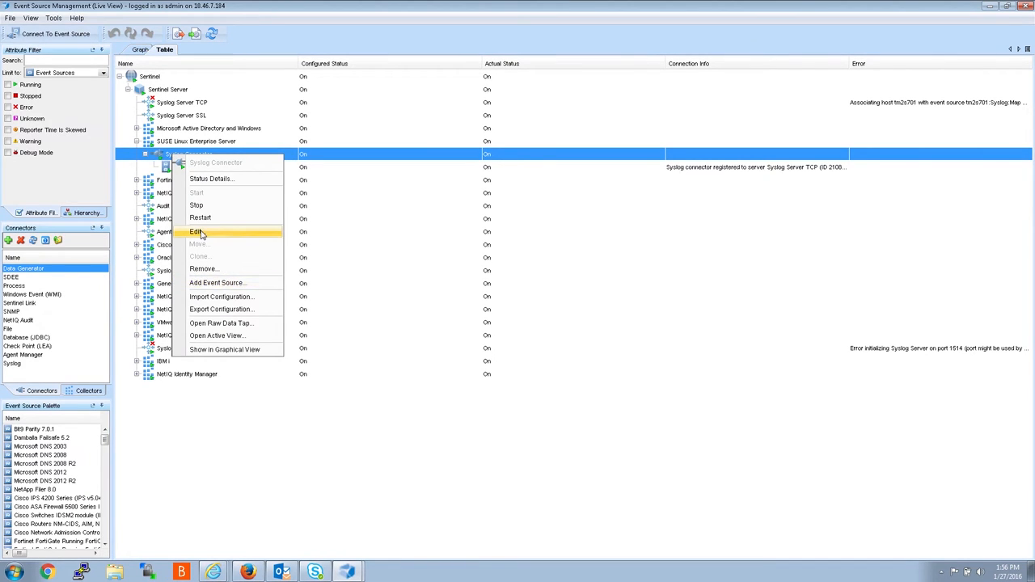
{"action": "left_click", "coordinate": [197, 232]}
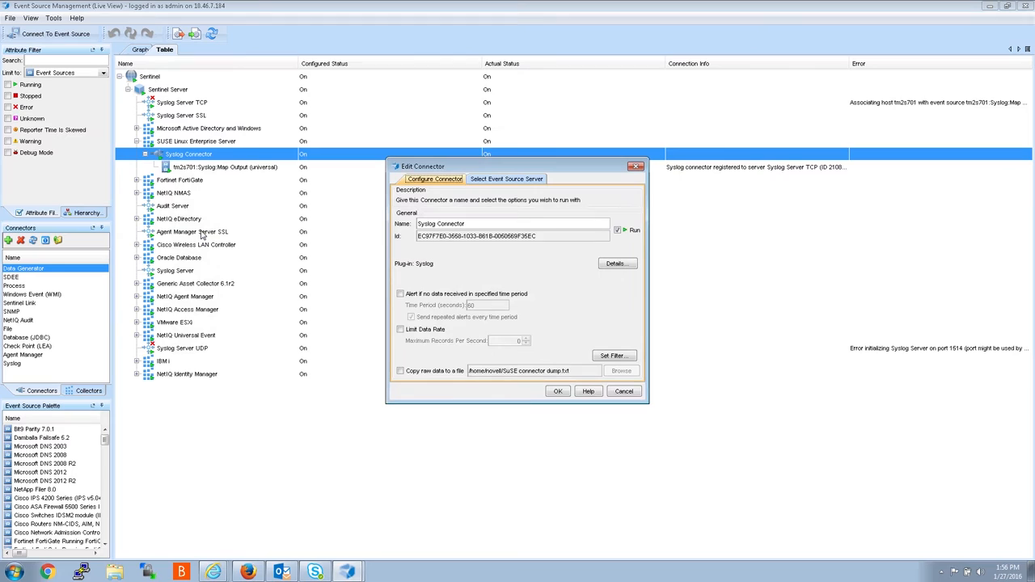
{"action": "mouse_move", "coordinate": [322, 329]}
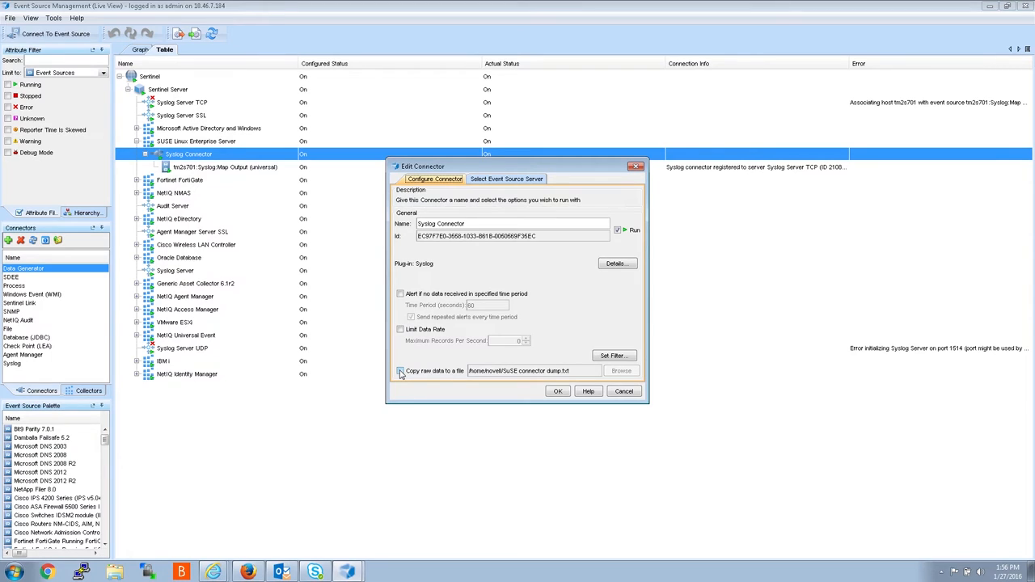
{"action": "left_click", "coordinate": [400, 371]}
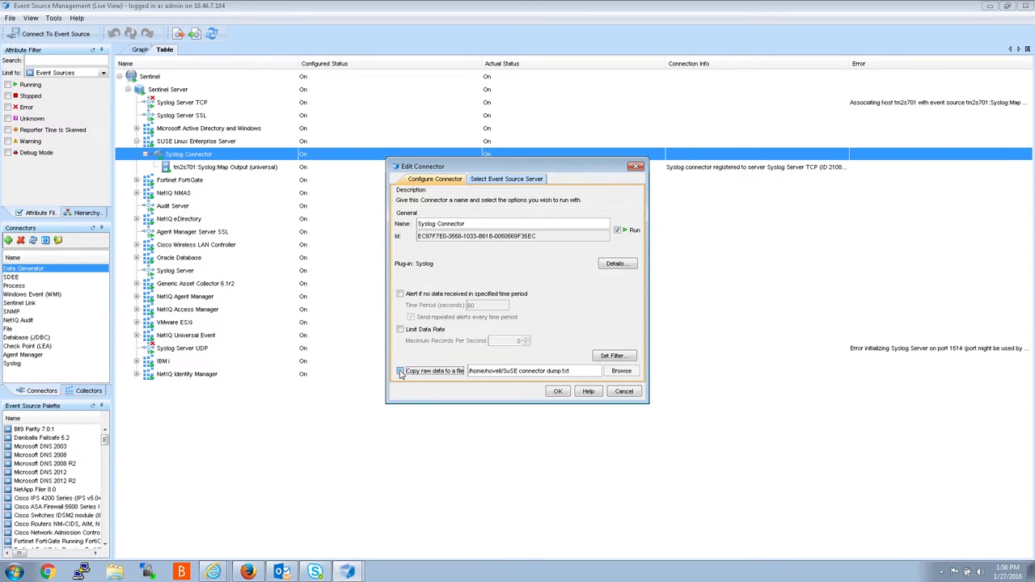
{"action": "left_click", "coordinate": [400, 370]}
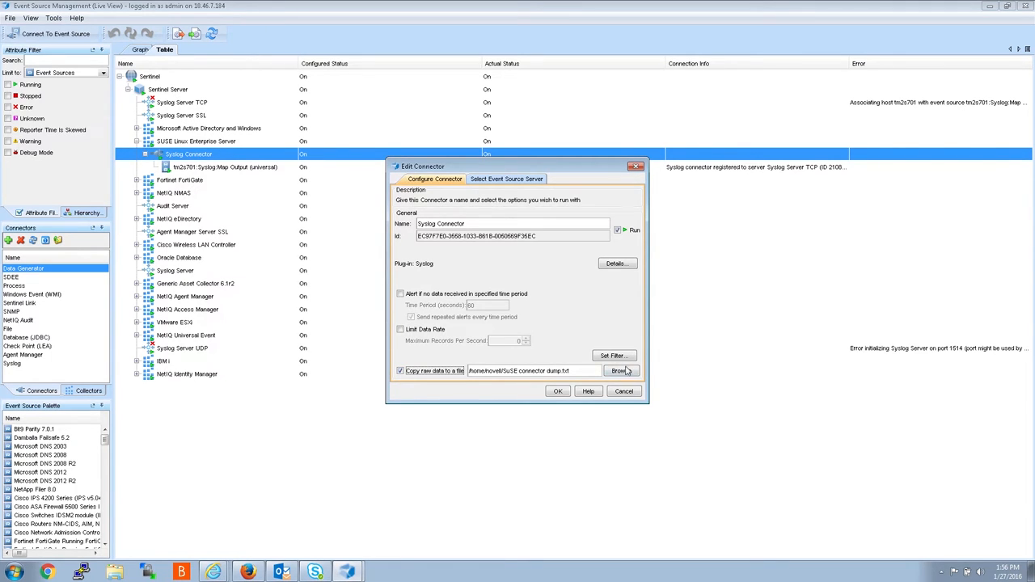
{"action": "left_click", "coordinate": [619, 371]}
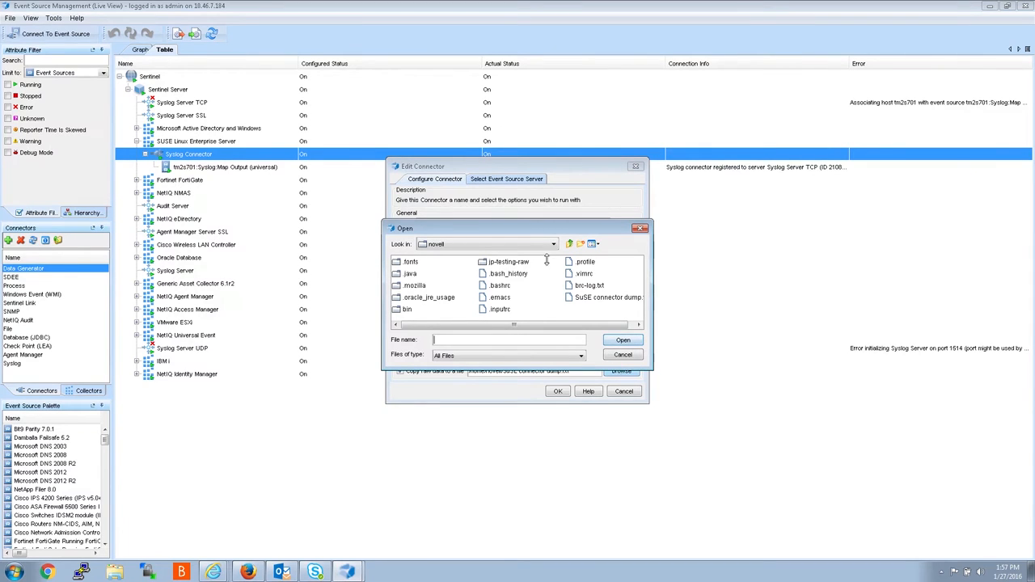
Step: Set the raw data file to SuSERawdatafile.txt in the novell folder
{"action": "left_click", "coordinate": [553, 244]}
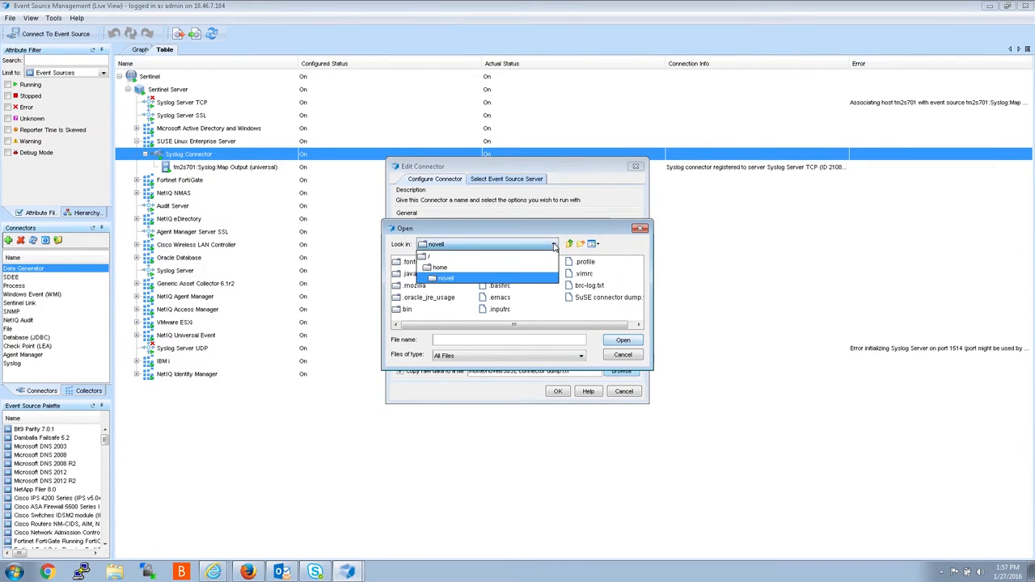
{"action": "mouse_move", "coordinate": [448, 282]}
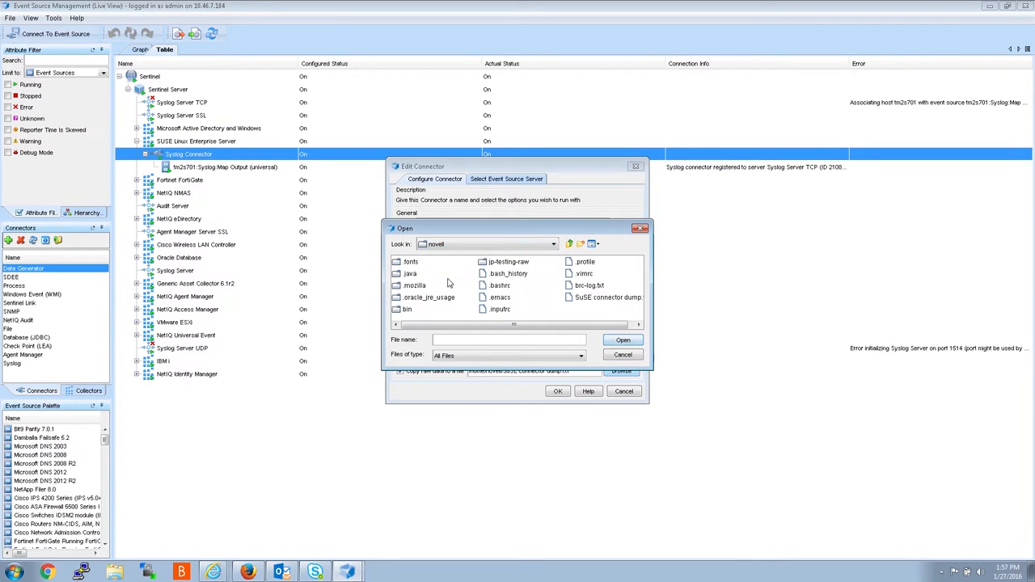
{"action": "mouse_move", "coordinate": [988, 407]}
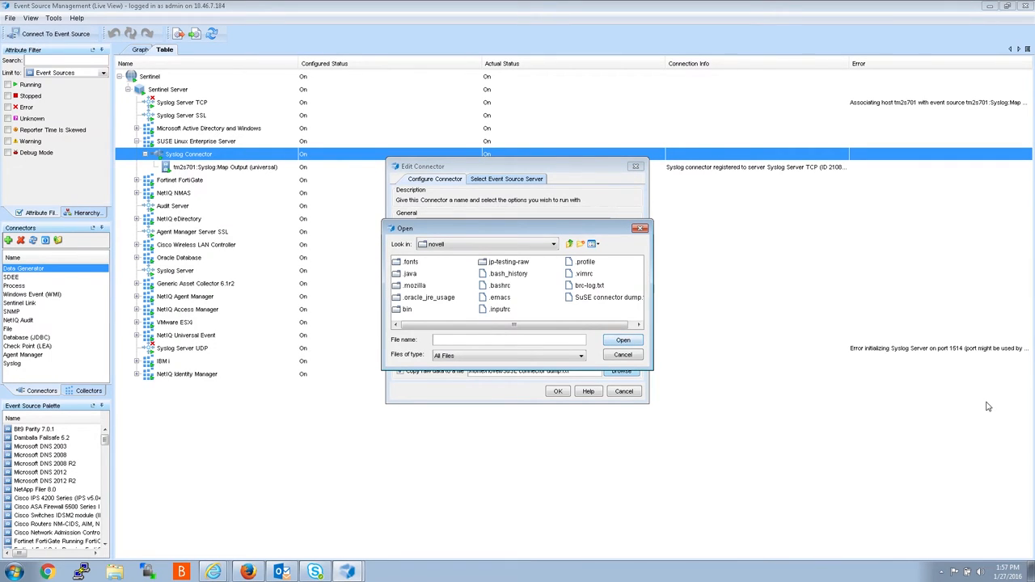
{"action": "type", "text": "SuSER"}
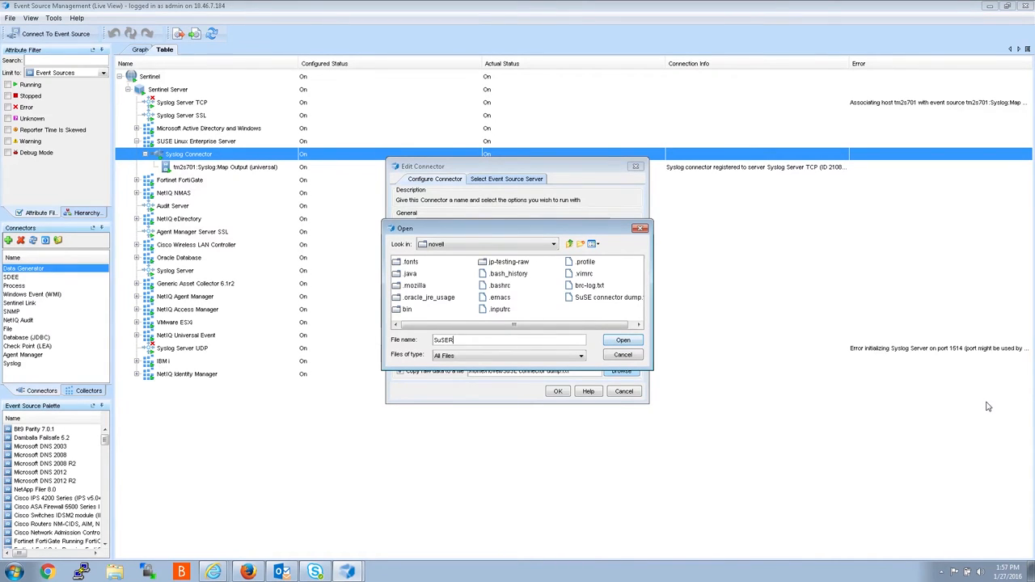
{"action": "type", "text": "aw"}
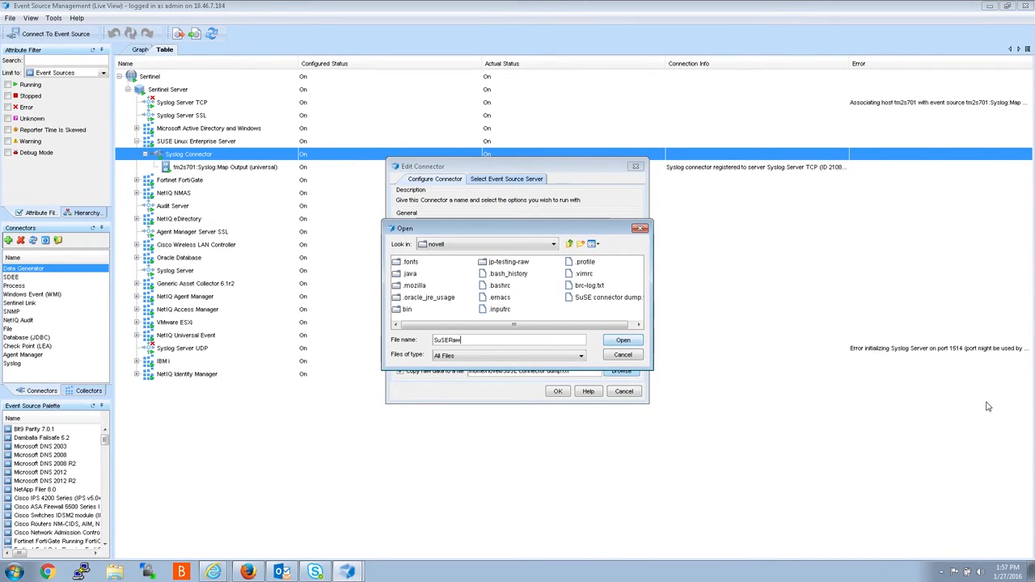
{"action": "type", "text": "datafile"}
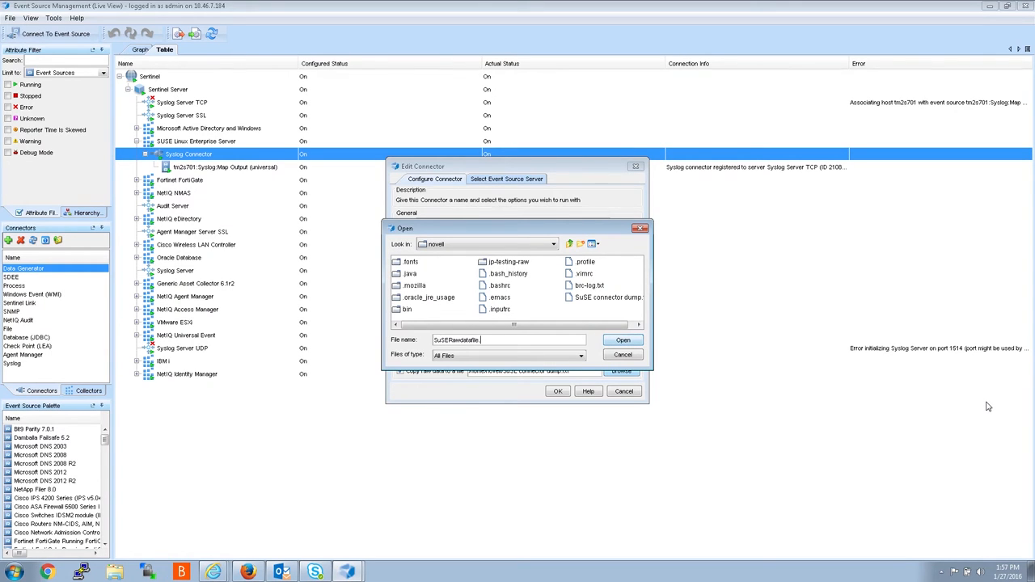
{"action": "type", "text": ".txt"}
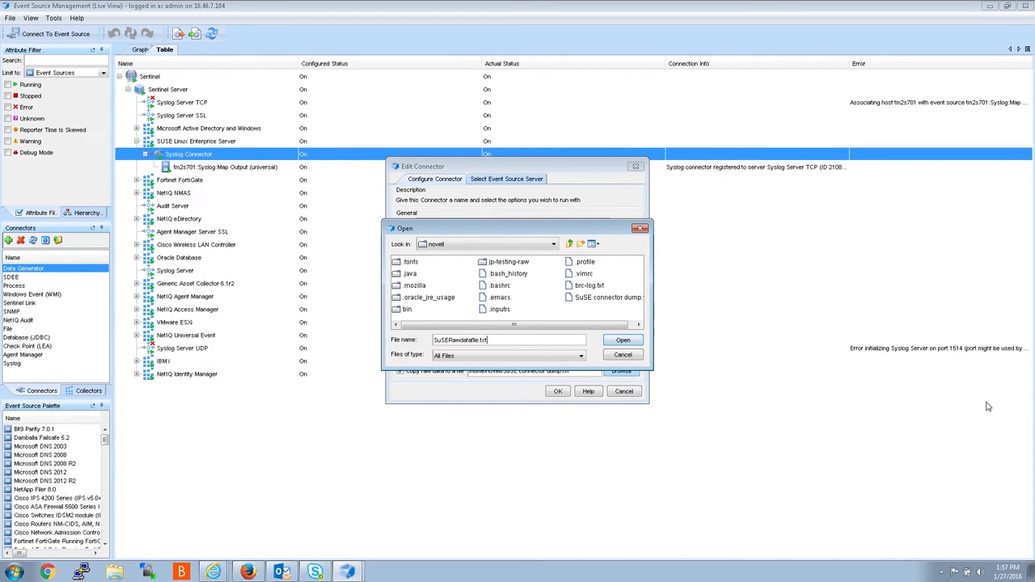
{"action": "mouse_move", "coordinate": [637, 426]}
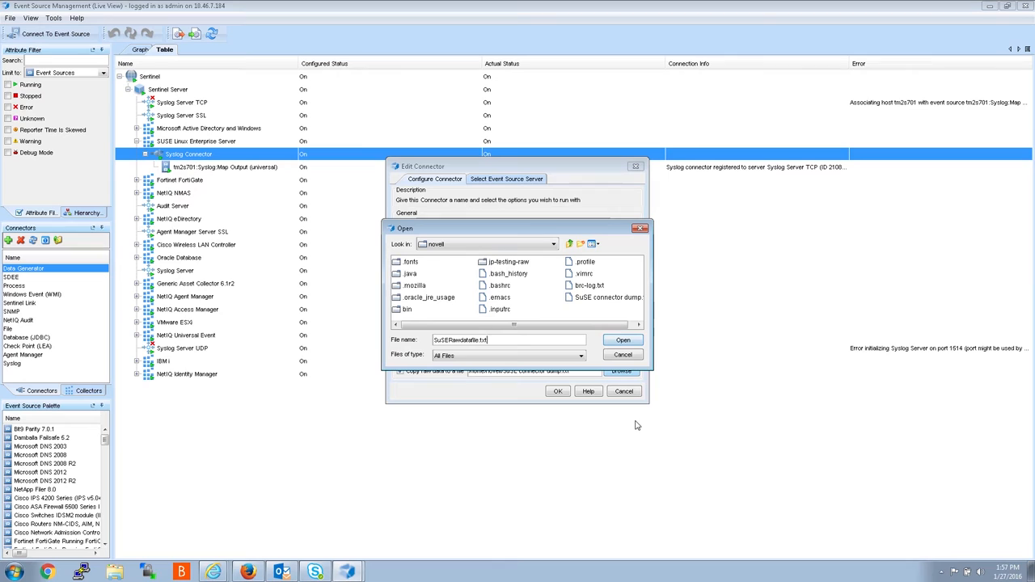
{"action": "left_click", "coordinate": [622, 340]}
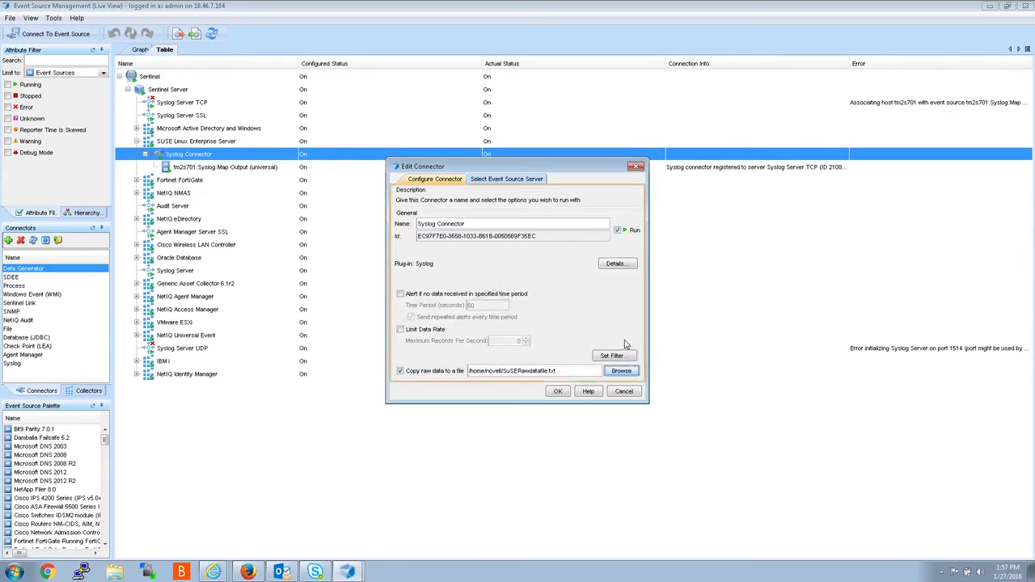
{"action": "mouse_move", "coordinate": [902, 467]}
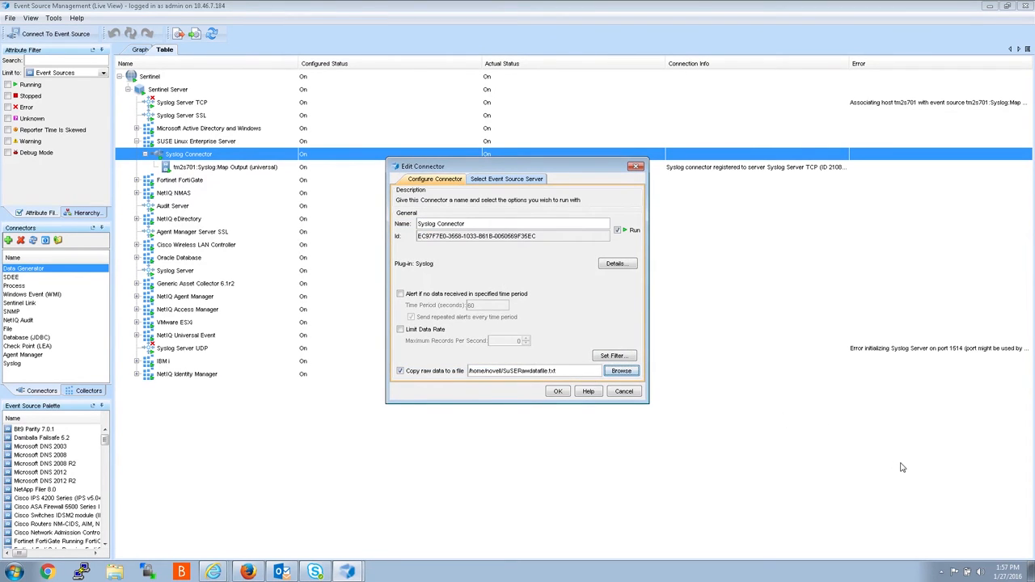
{"action": "mouse_move", "coordinate": [494, 384]}
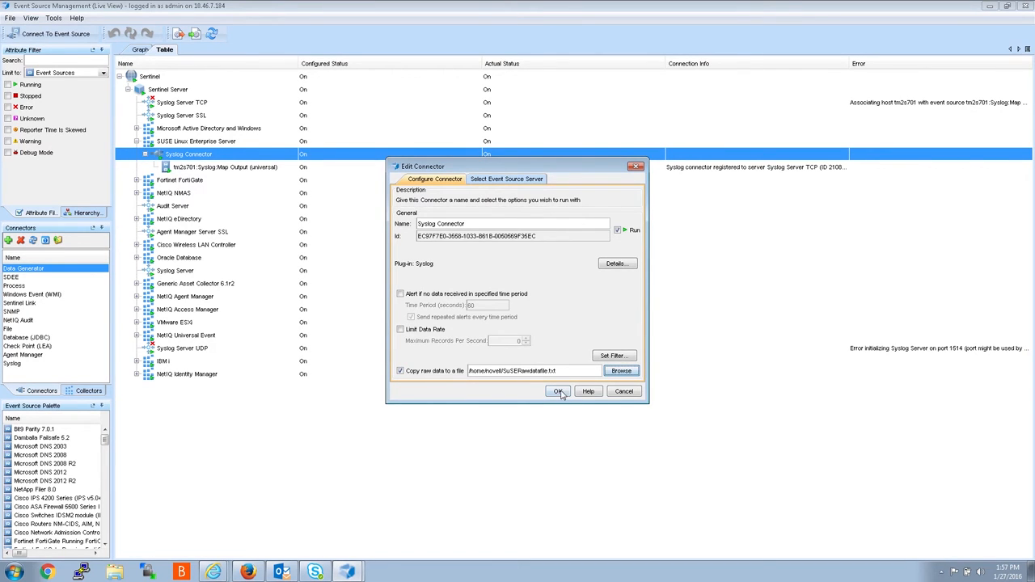
{"action": "left_click", "coordinate": [558, 392]}
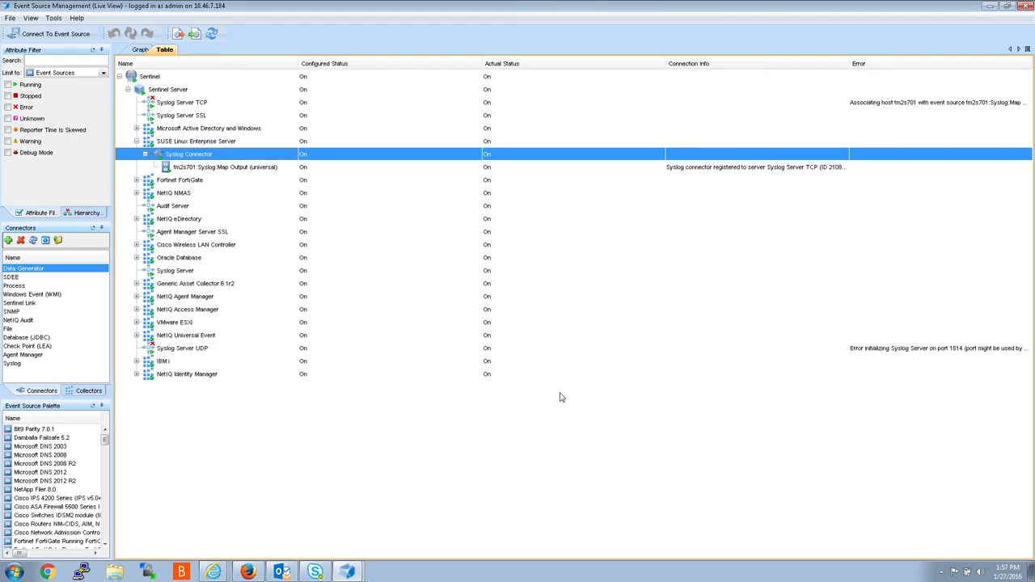
{"action": "mouse_move", "coordinate": [307, 208]}
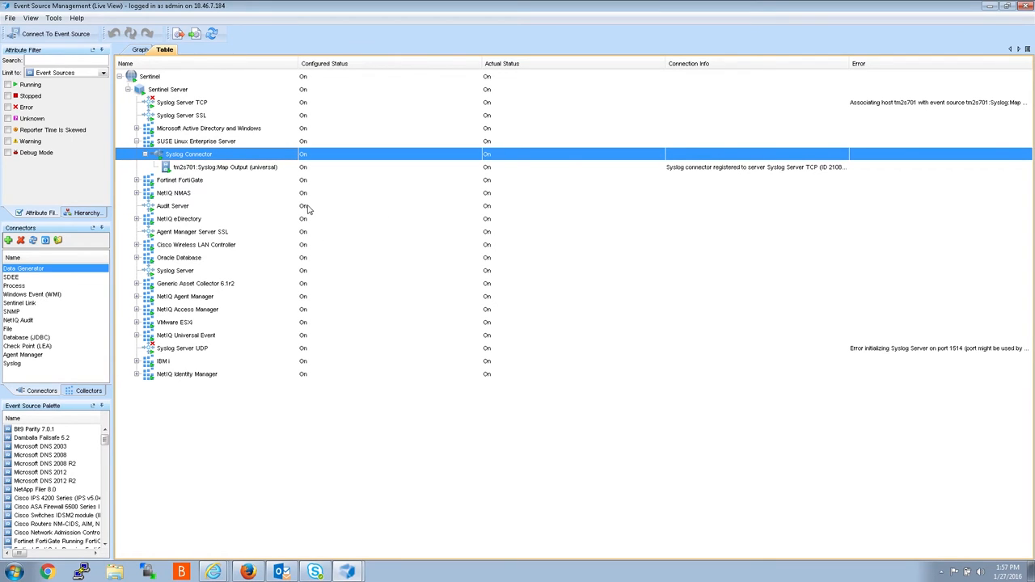
{"action": "mouse_move", "coordinate": [282, 207]}
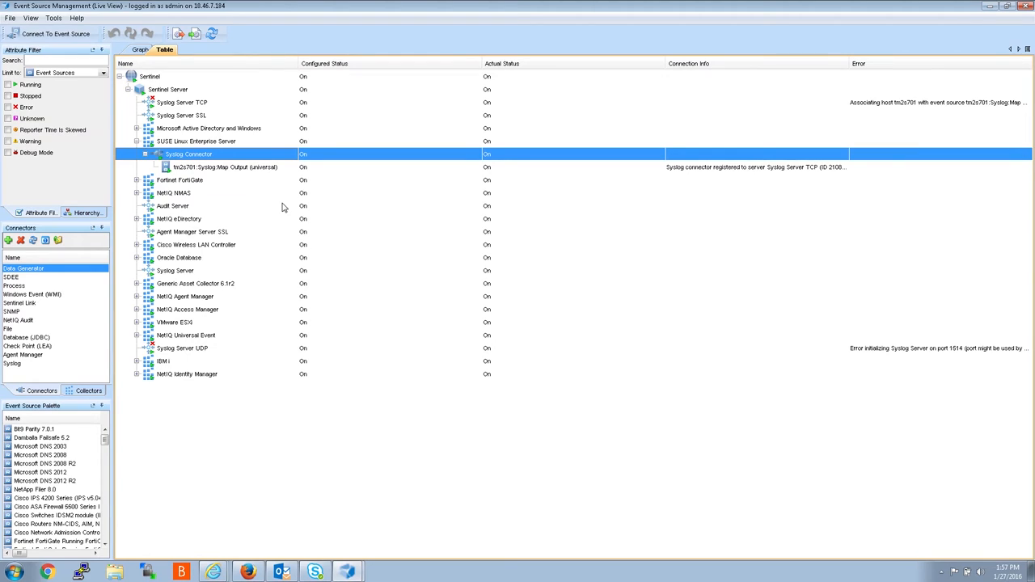
{"action": "mouse_move", "coordinate": [107, 153]}
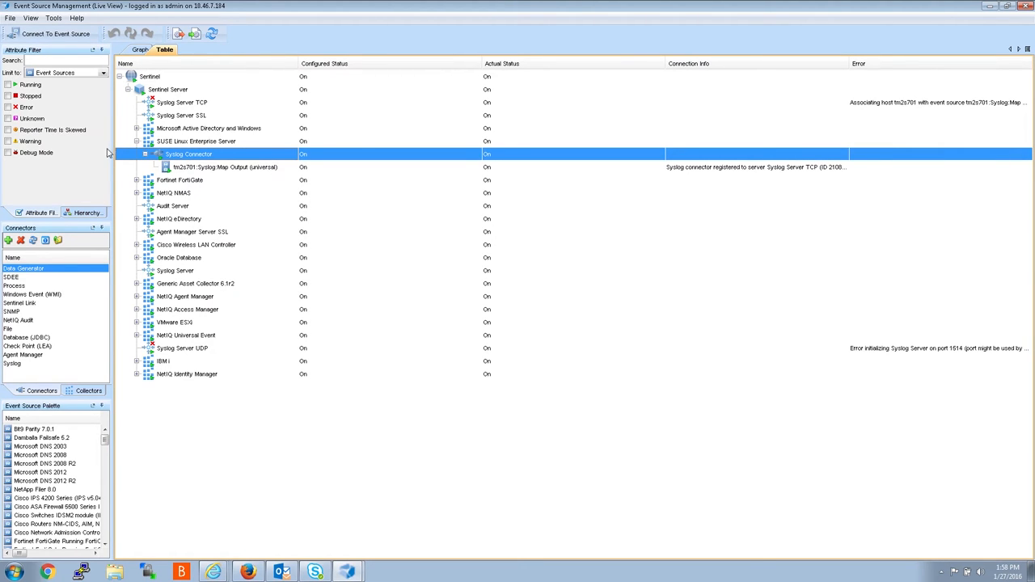
{"action": "left_click", "coordinate": [197, 140]}
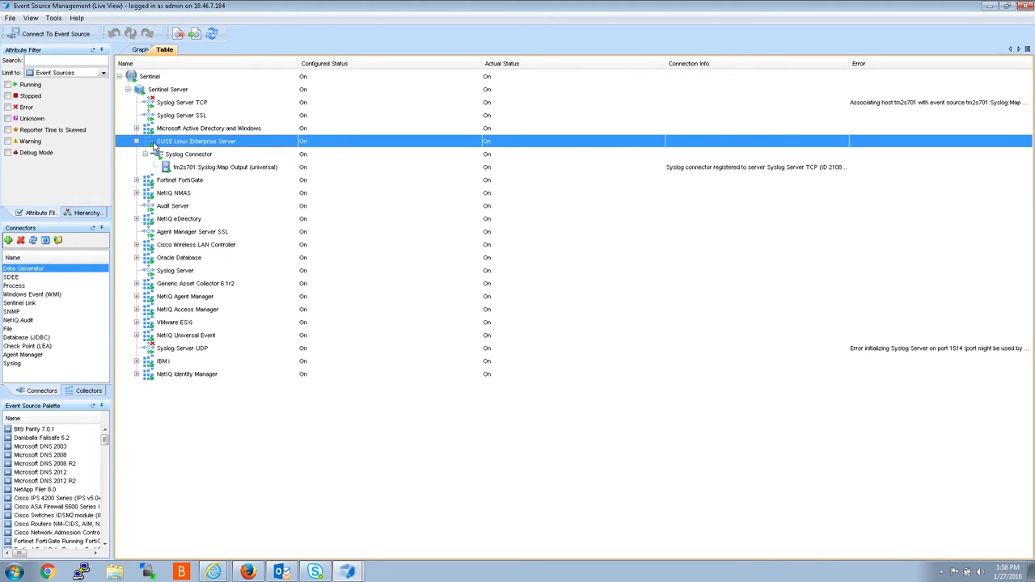
Step: Restart the SUSE Linux Enterprise Server event source from its context menu
{"action": "right_click", "coordinate": [194, 140]}
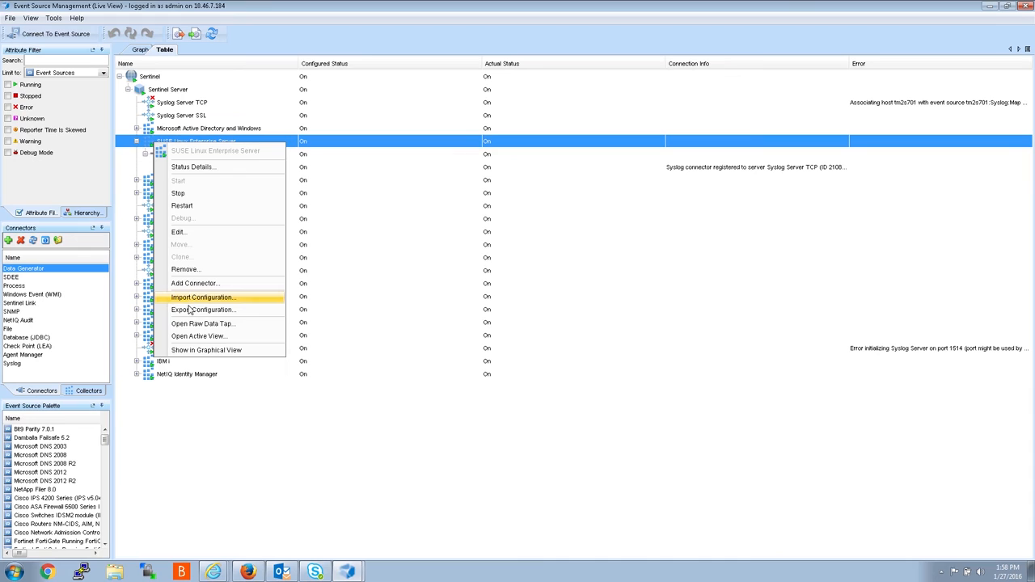
{"action": "mouse_move", "coordinate": [182, 206]}
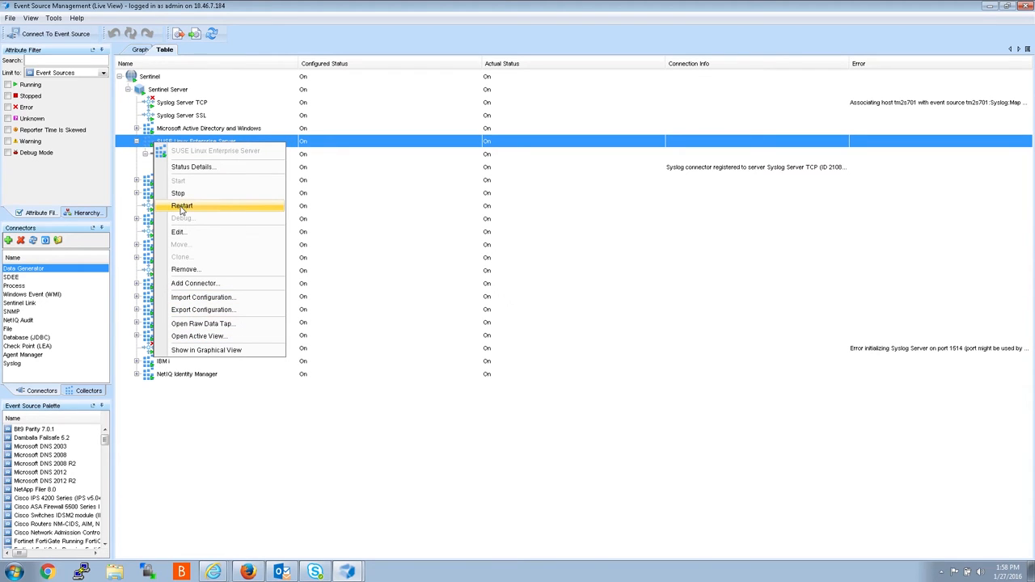
{"action": "left_click", "coordinate": [182, 205]}
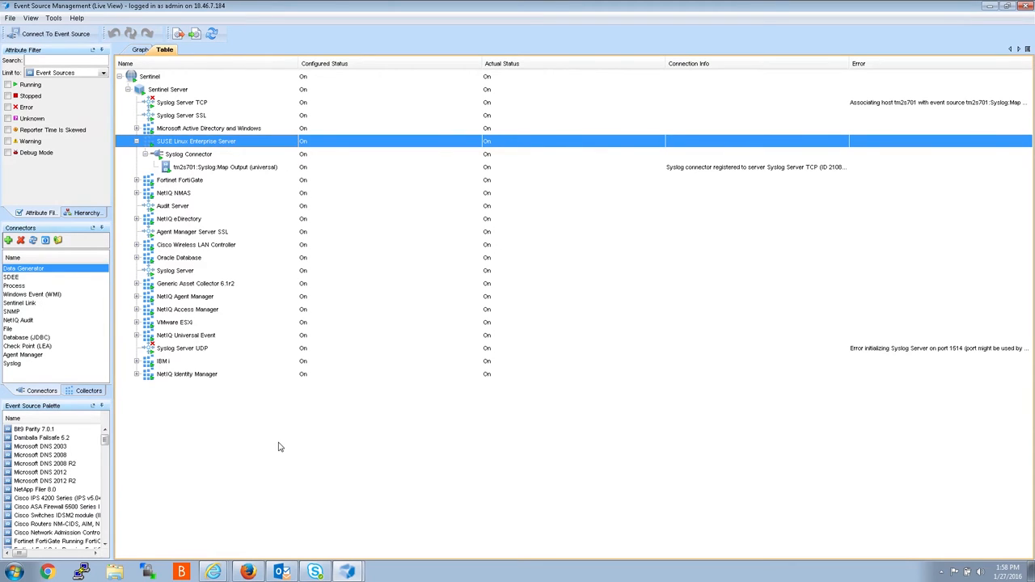
{"action": "mouse_move", "coordinate": [80, 564]}
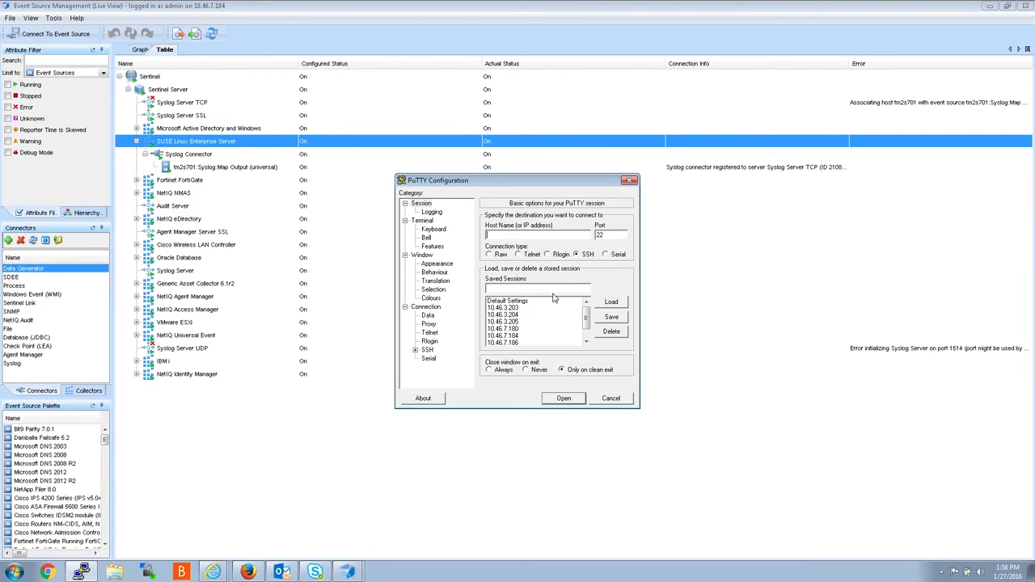
Step: Load the saved 10.46.7.184 session in PuTTY and open the connection
{"action": "left_click", "coordinate": [503, 335]}
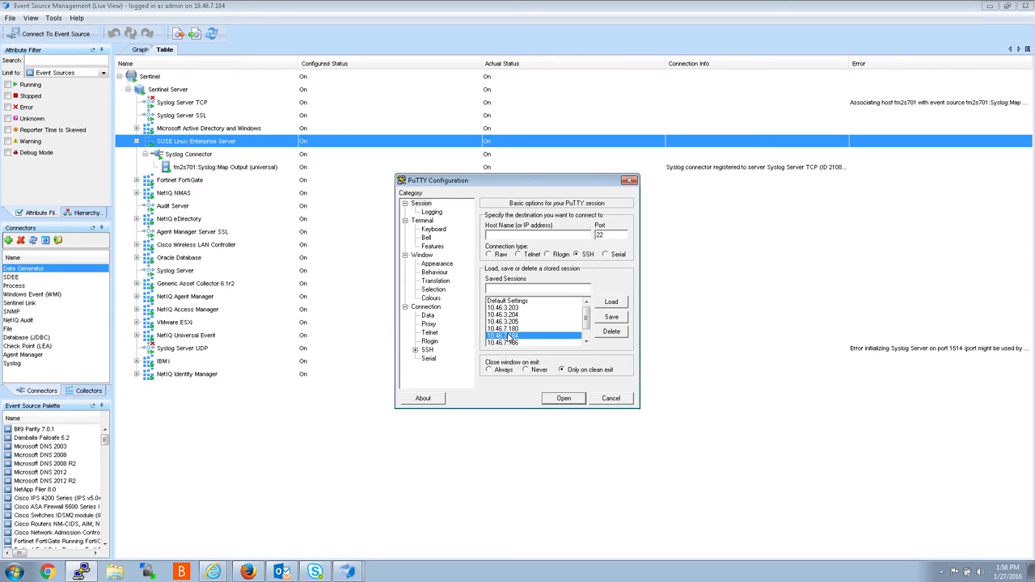
{"action": "left_click", "coordinate": [526, 335]}
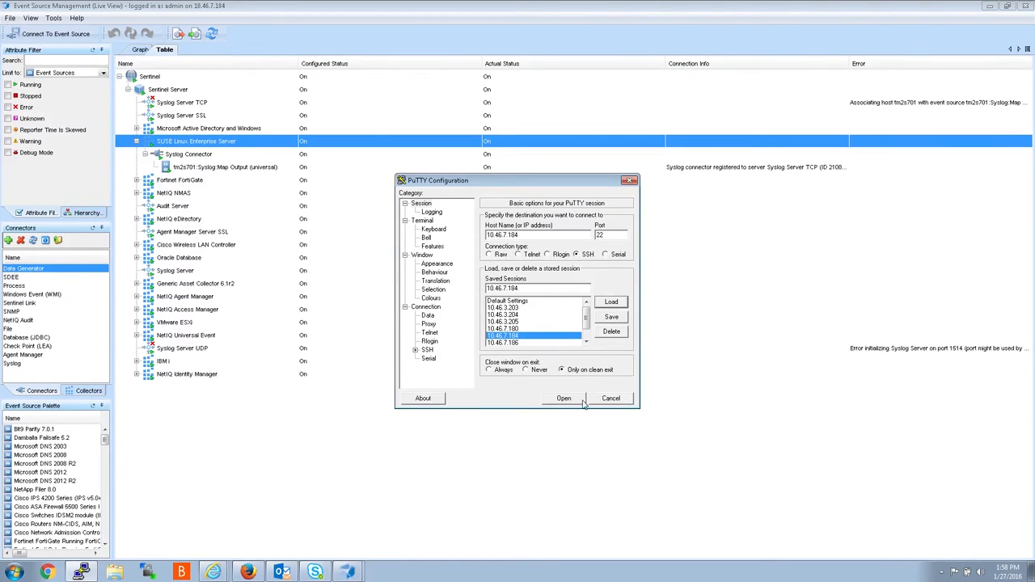
{"action": "left_click", "coordinate": [563, 397]}
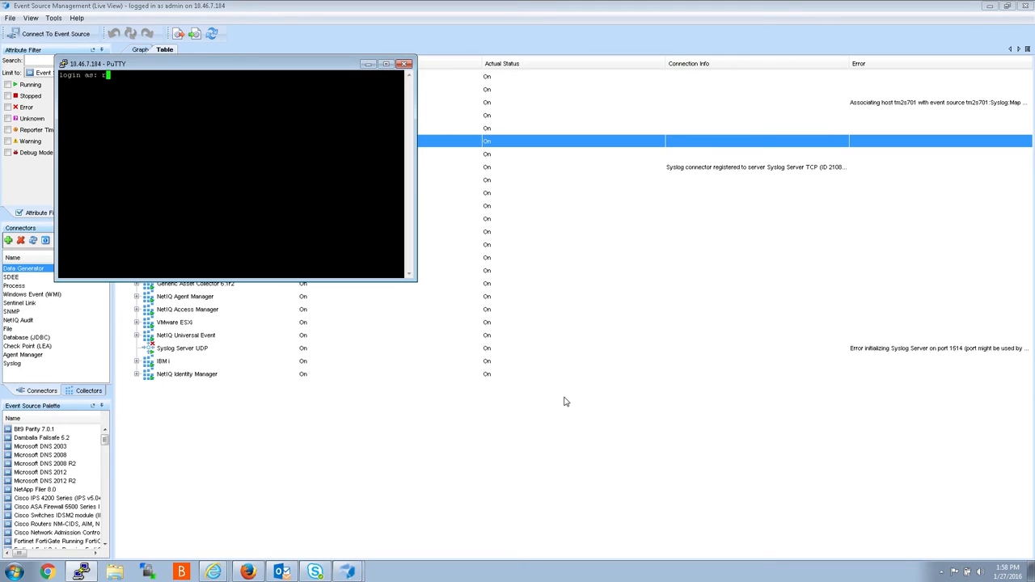
Step: Log in to the PuTTY session as root with the password
{"action": "type", "text": "root"}
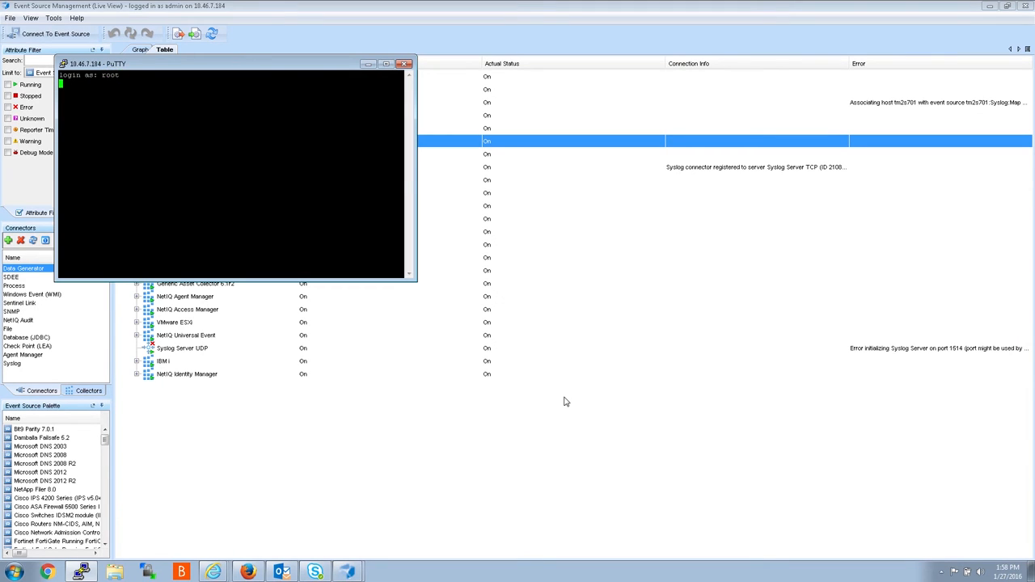
{"action": "key", "text": "Return"}
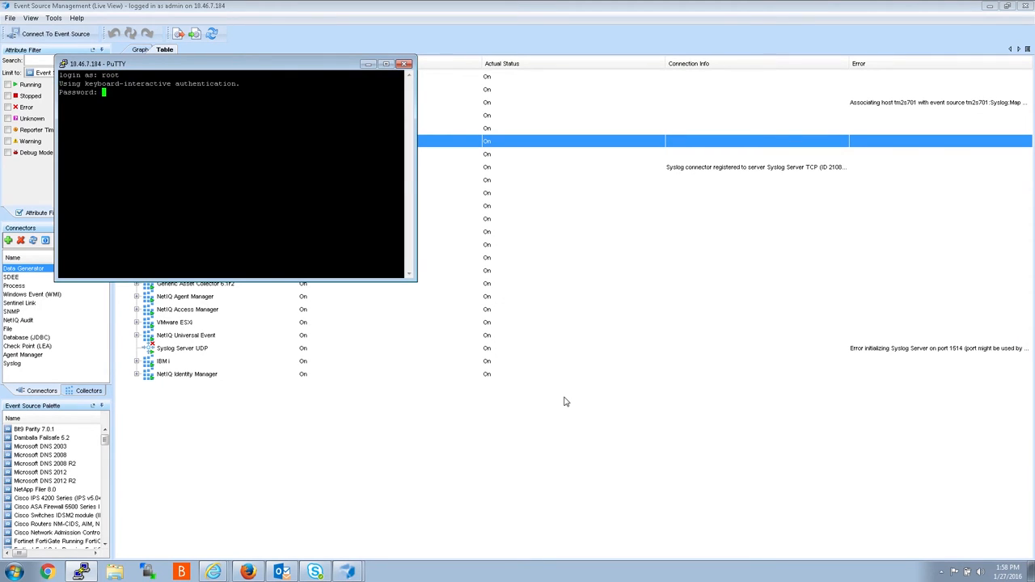
{"action": "key", "text": "Return"}
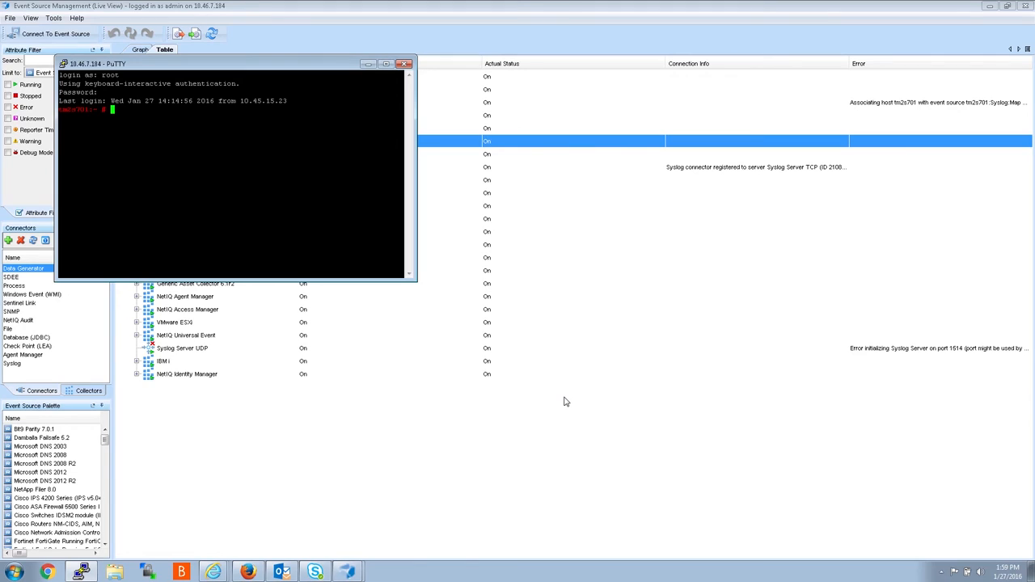
Step: Change to /home/novell and run ll to list SuSERawdatafile.txt
{"action": "type", "text": "cd"}
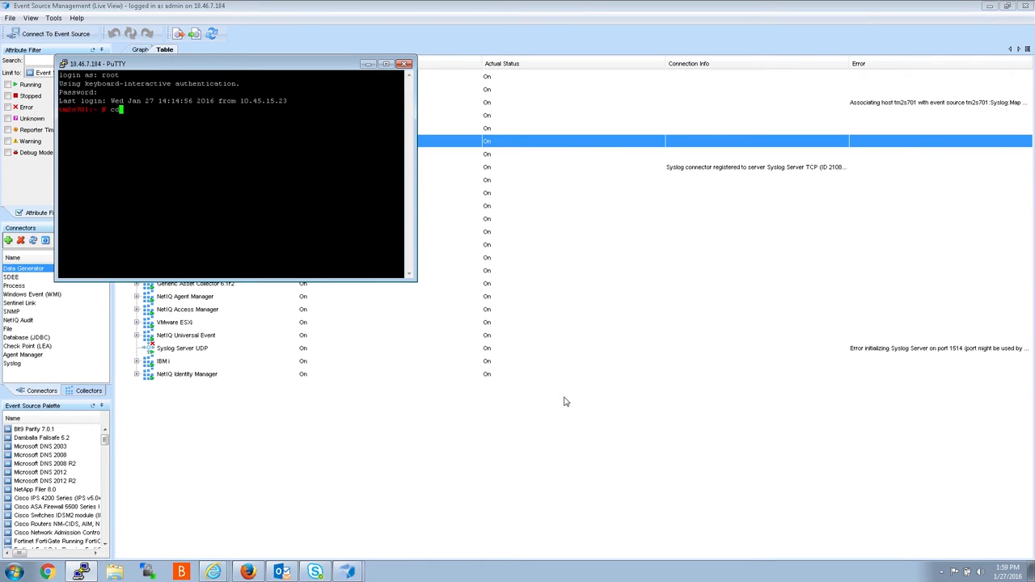
{"action": "type", "text": "/home"}
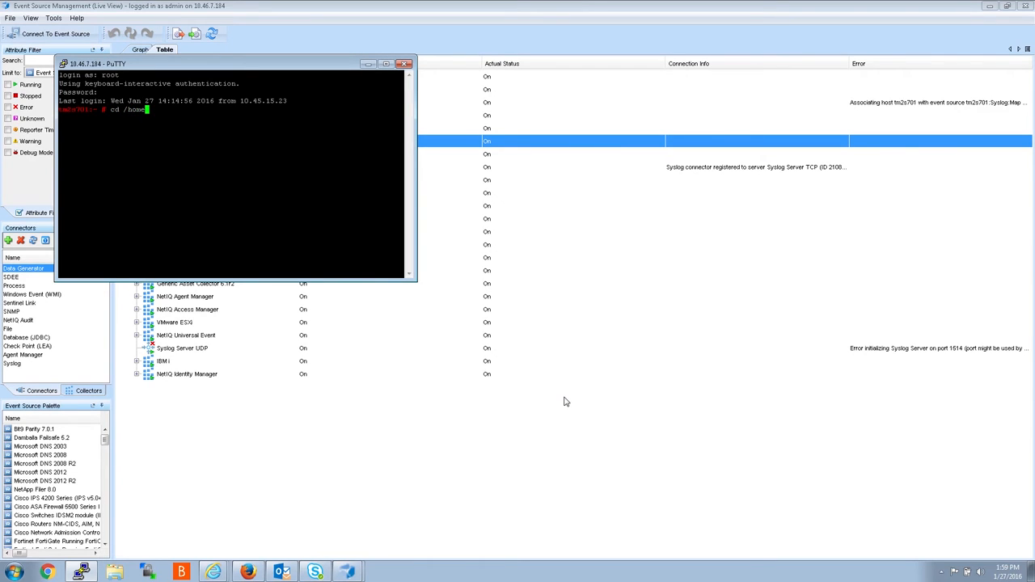
{"action": "type", "text": "novell"}
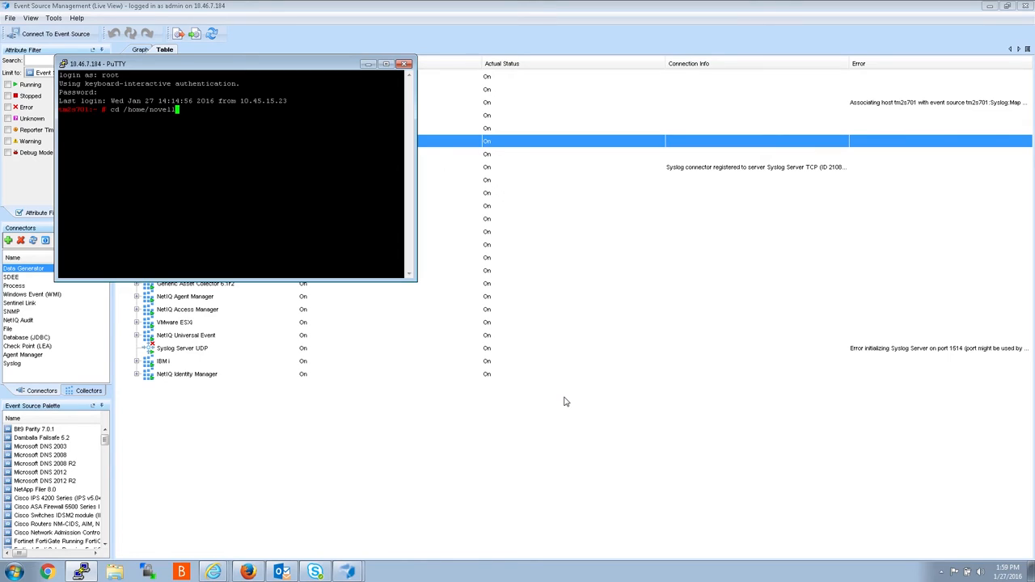
{"action": "key", "text": "Return"}
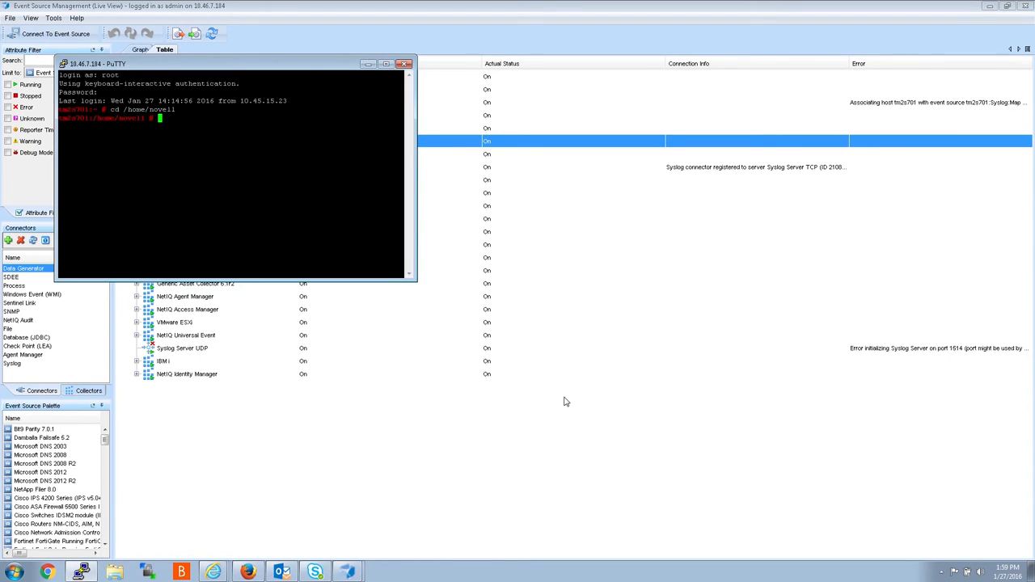
{"action": "type", "text": "ll"}
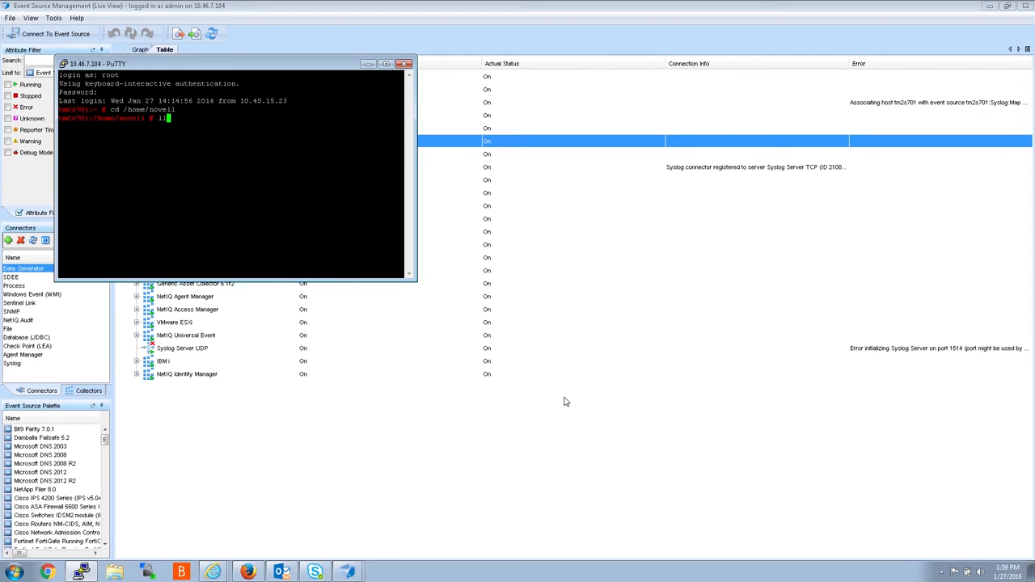
{"action": "key", "text": "Return"}
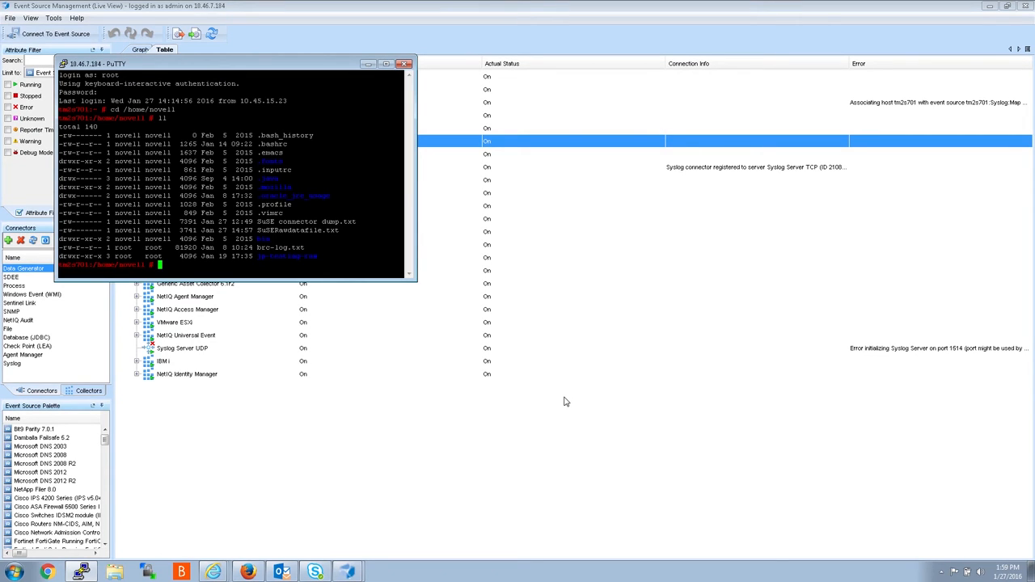
Step: Page through SuSERawdatafile.txt with less to review the captured JSON syslog records
{"action": "type", "text": "less"}
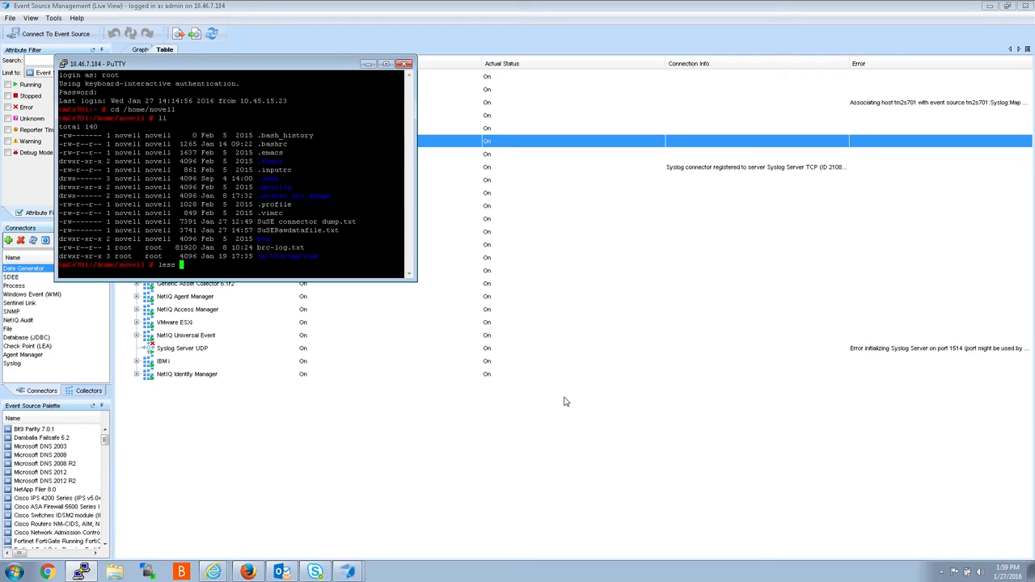
{"action": "type", "text": "SuSERawdatafile.txt"}
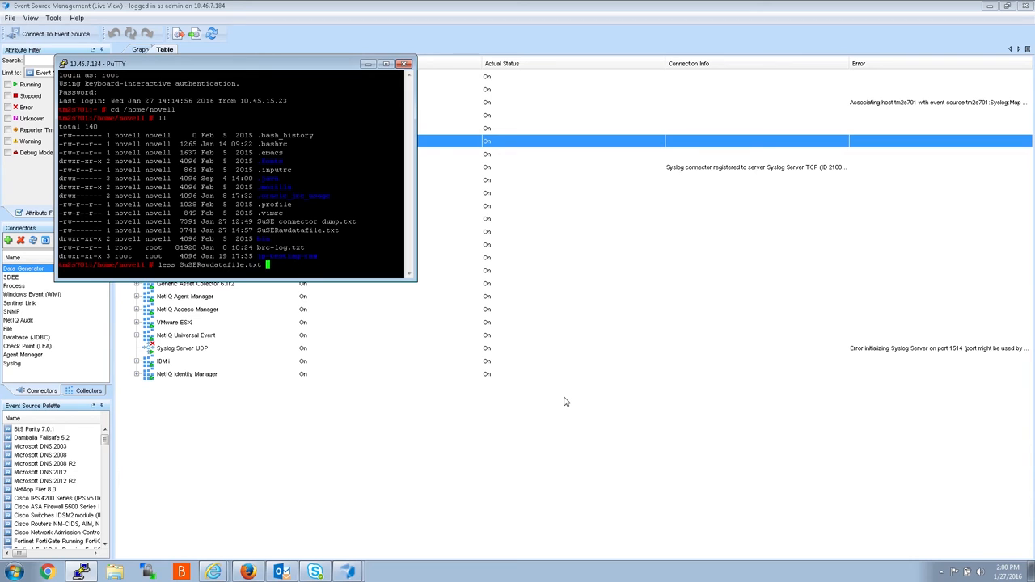
{"action": "key", "text": "Return"}
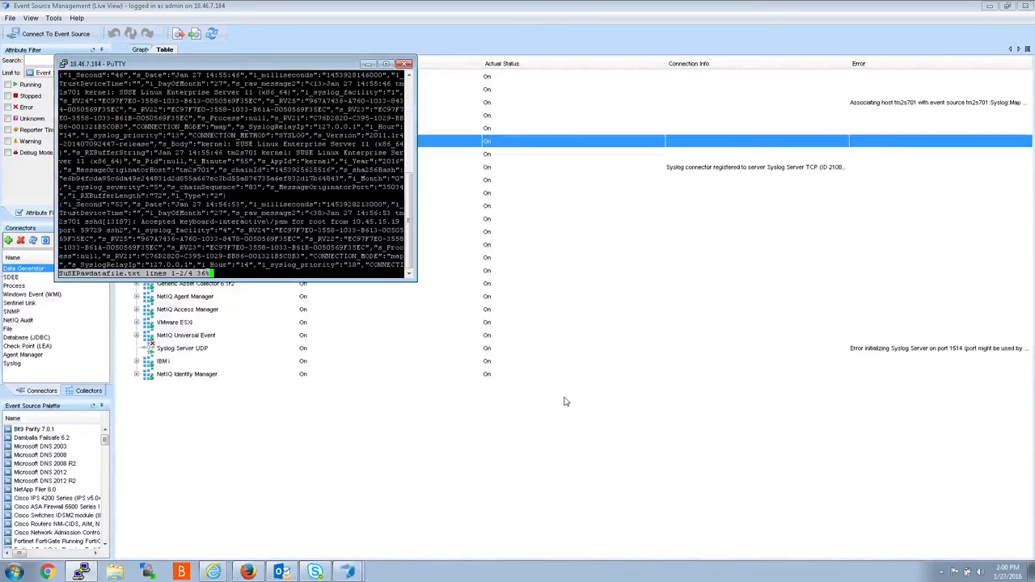
{"action": "scroll", "scroll_direction": "down", "scroll_amount": 3}
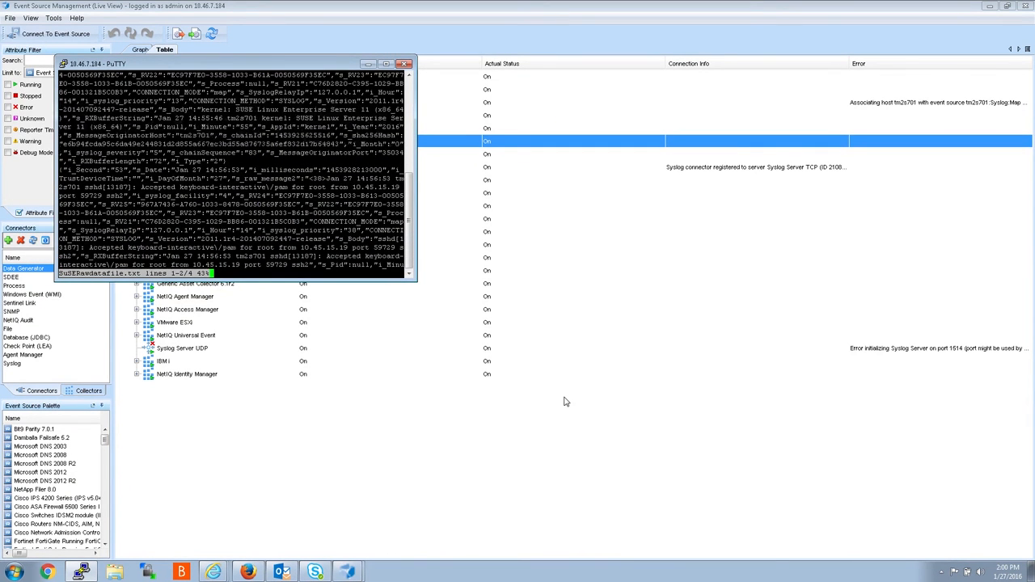
{"action": "scroll", "scroll_direction": "down", "scroll_amount": 3}
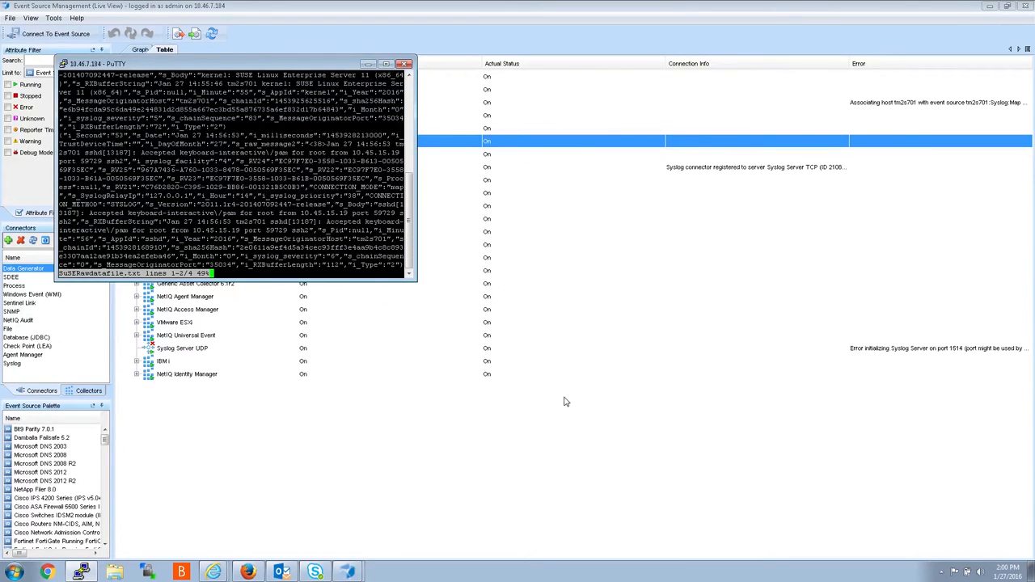
{"action": "scroll", "scroll_direction": "down", "scroll_amount": 3}
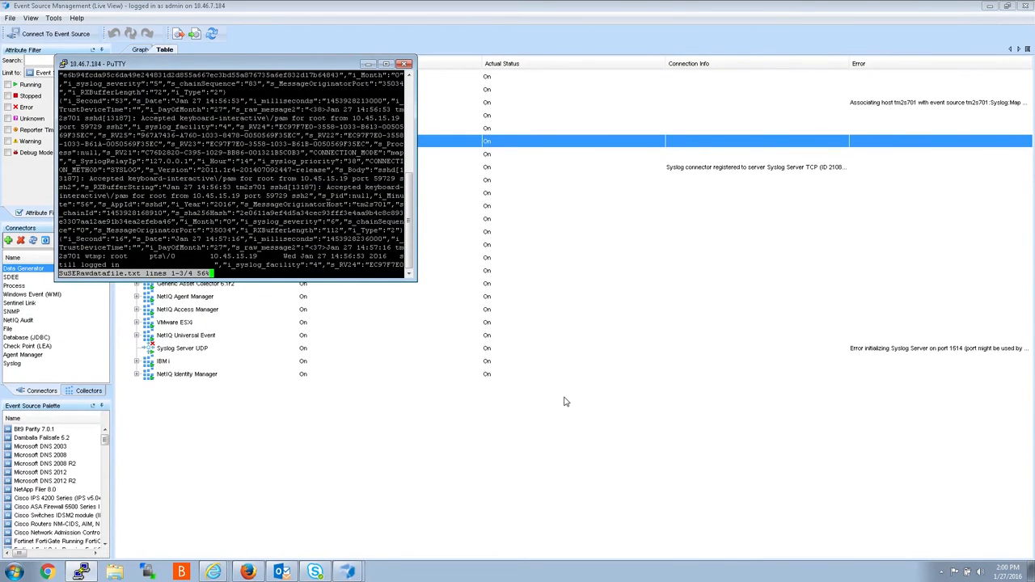
{"action": "scroll", "scroll_direction": "down", "scroll_amount": 3}
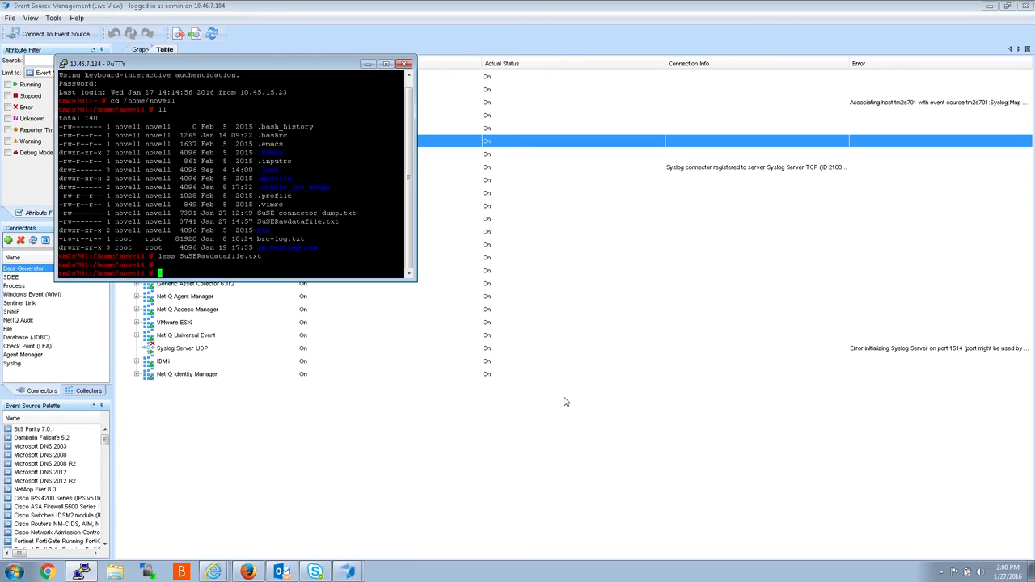
Step: Uncheck 'Copy raw data to a file' in the Syslog Connector's settings and confirm with OK
{"action": "left_click", "coordinate": [405, 64]}
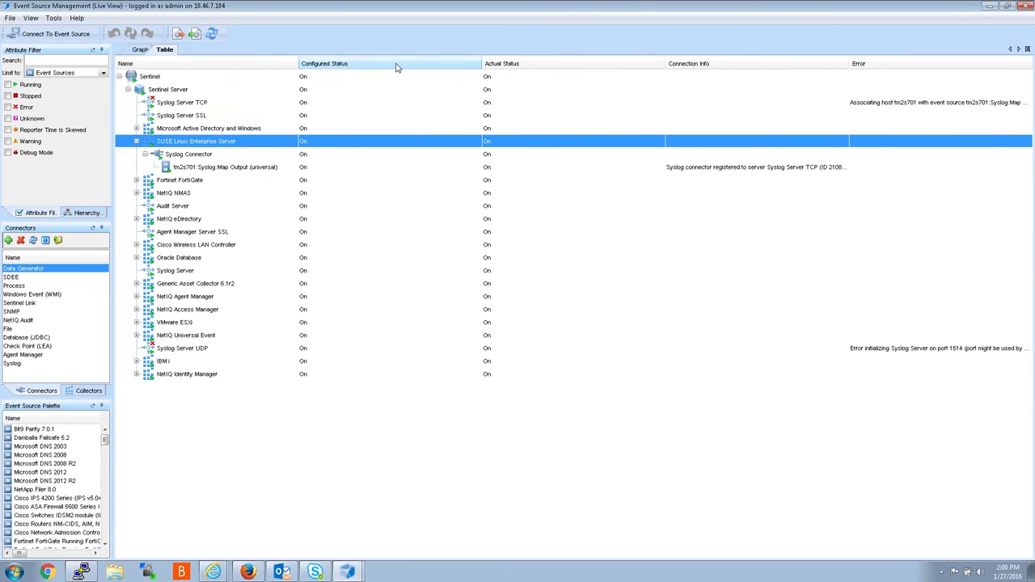
{"action": "left_click", "coordinate": [189, 153]}
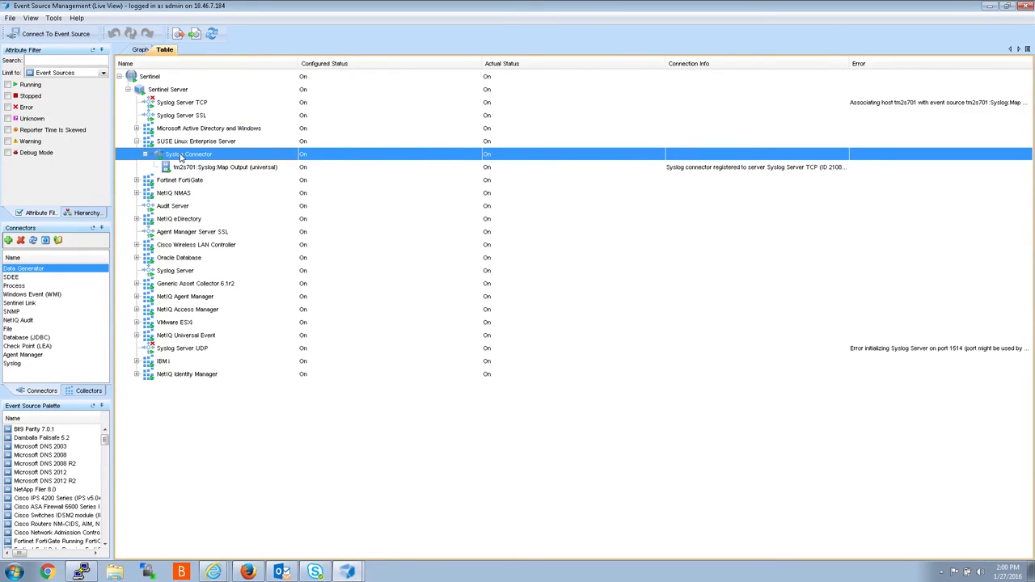
{"action": "right_click", "coordinate": [187, 154]}
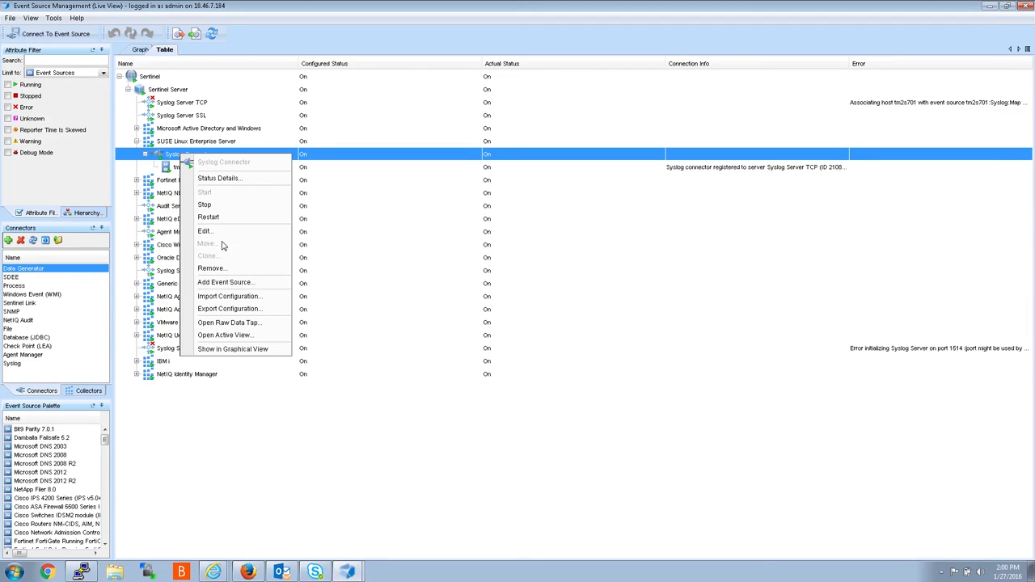
{"action": "mouse_move", "coordinate": [204, 232]}
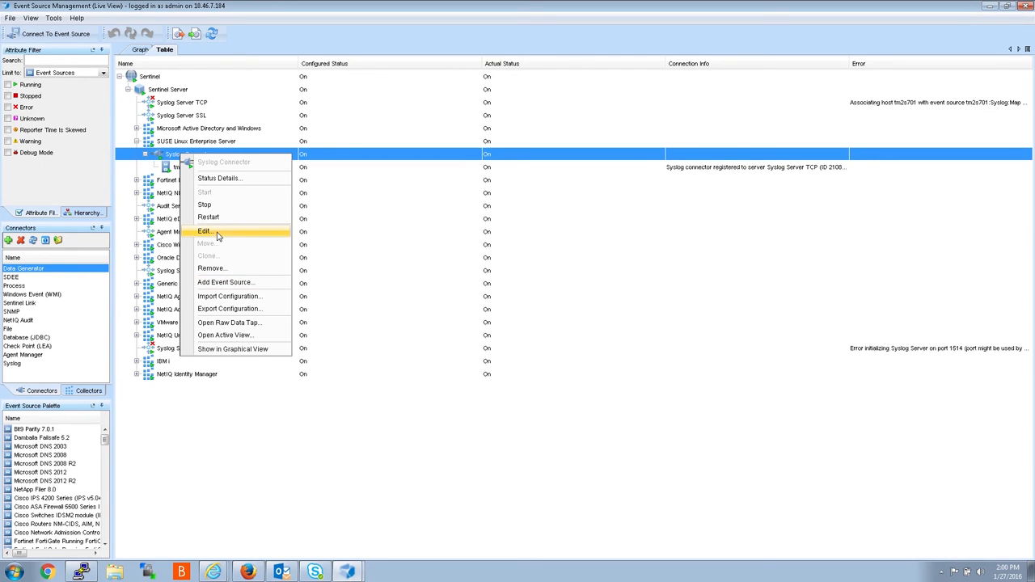
{"action": "left_click", "coordinate": [204, 232]}
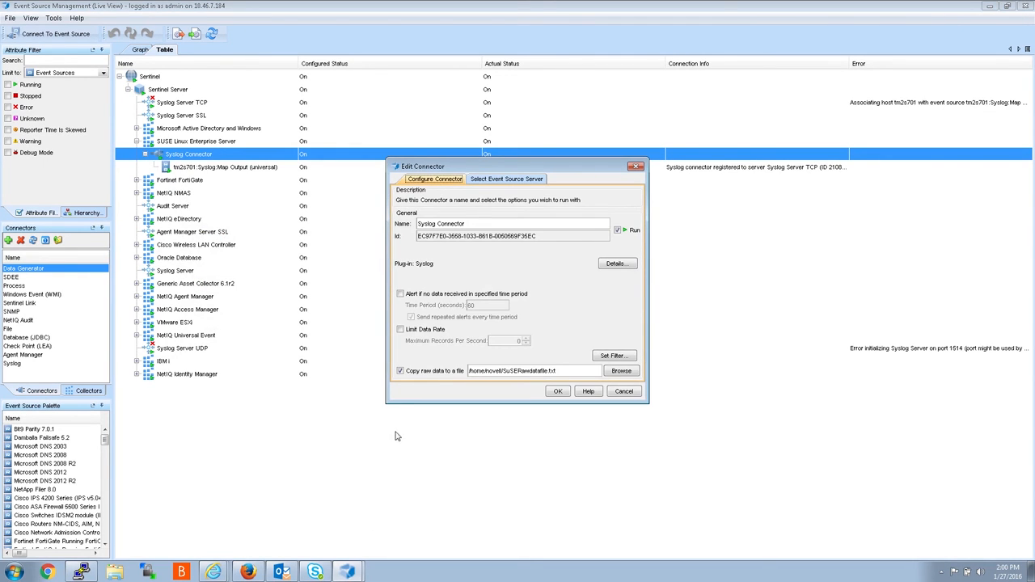
{"action": "left_click", "coordinate": [400, 370]}
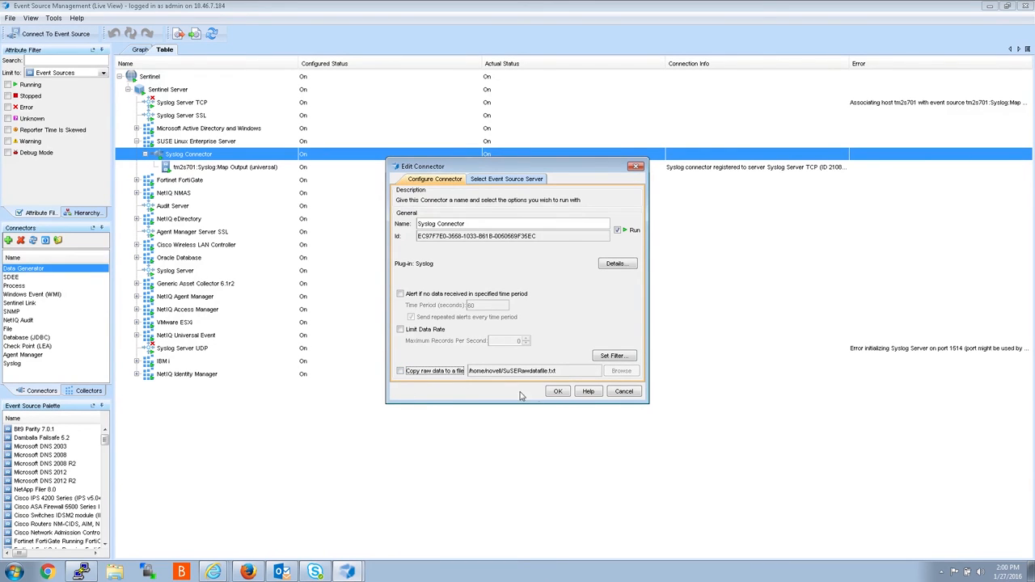
{"action": "mouse_move", "coordinate": [450, 390]}
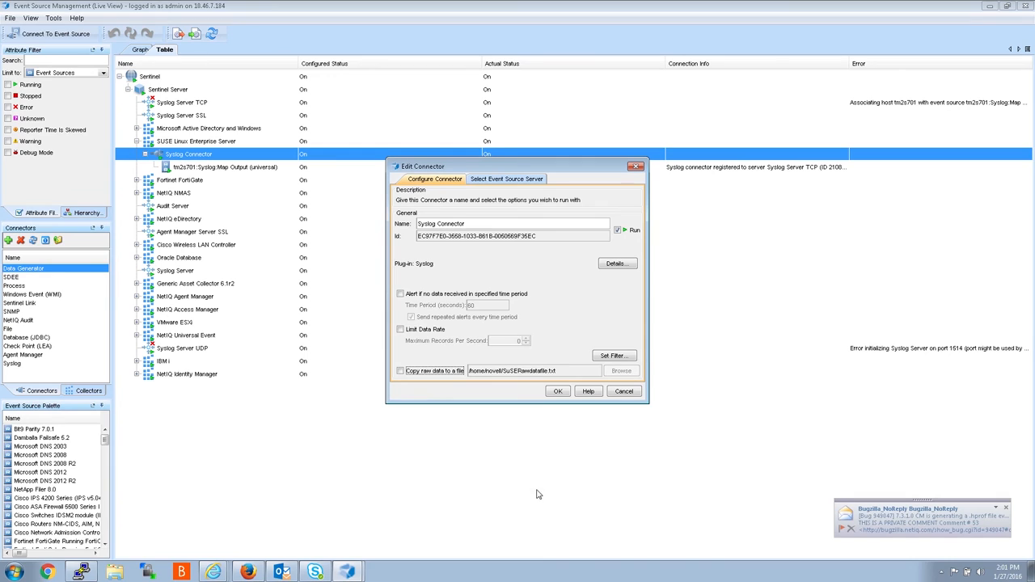
{"action": "mouse_move", "coordinate": [349, 524]}
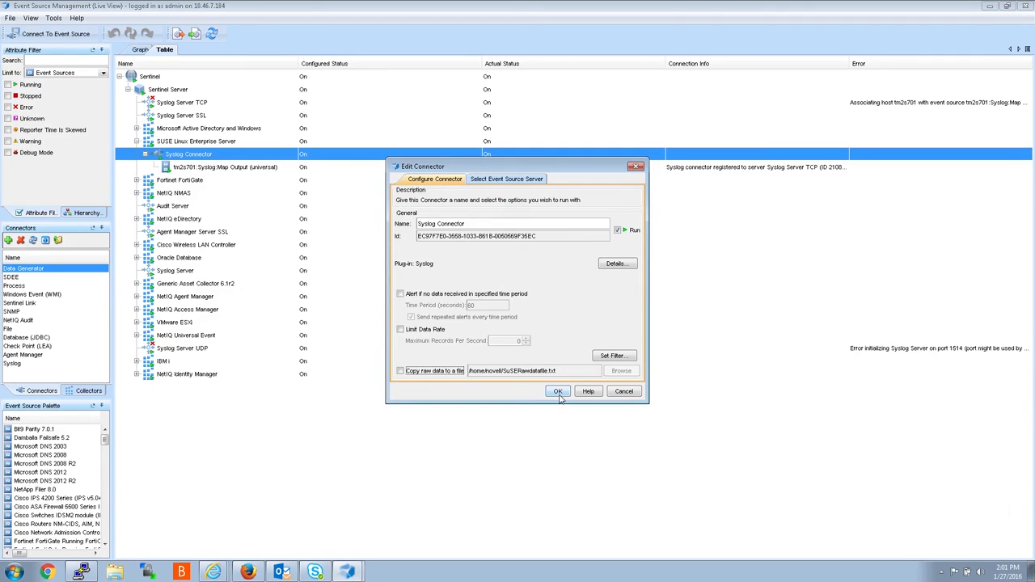
{"action": "left_click", "coordinate": [557, 392]}
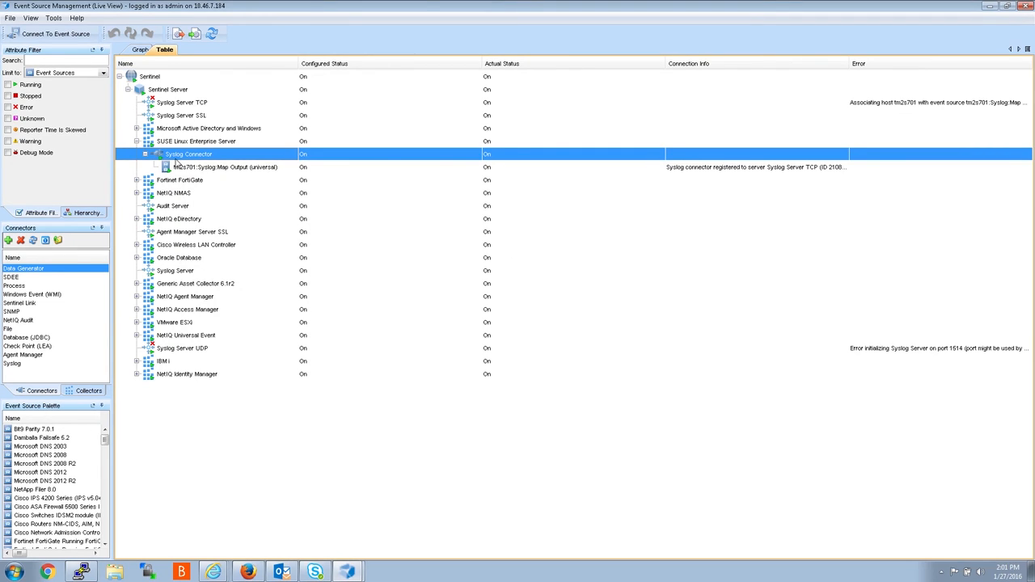
{"action": "right_click", "coordinate": [196, 141]}
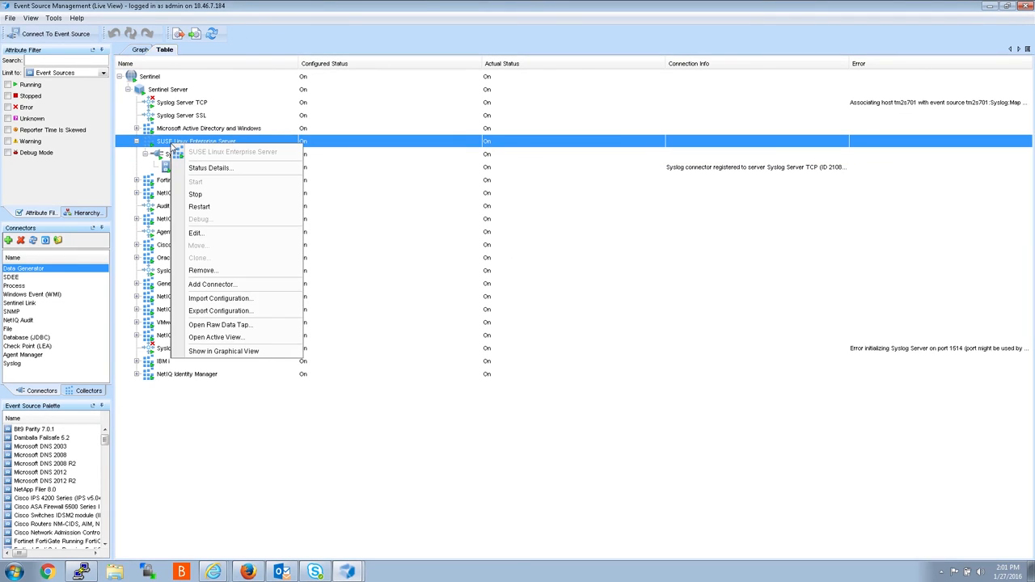
{"action": "mouse_move", "coordinate": [198, 206]}
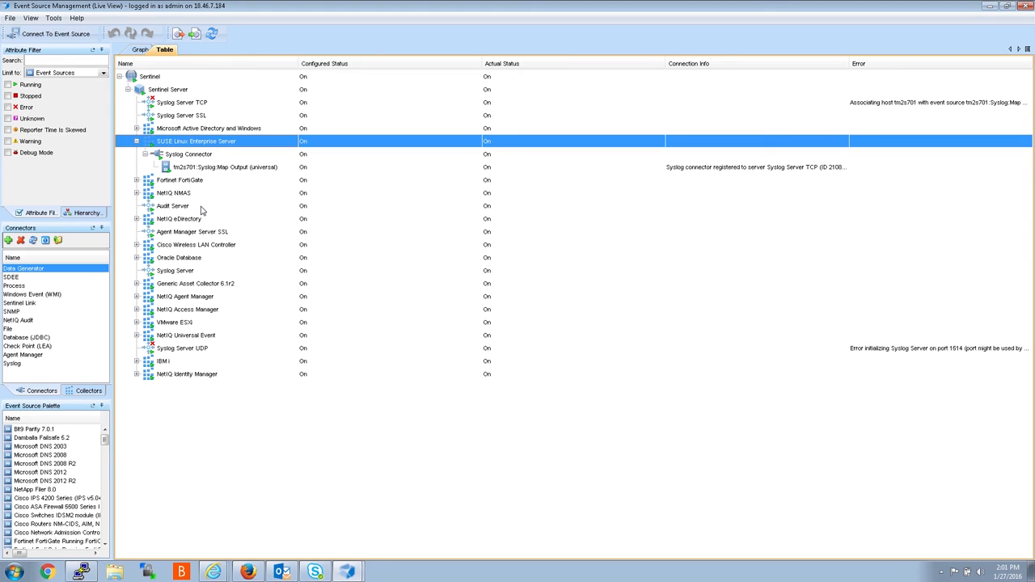
{"action": "mouse_move", "coordinate": [262, 227]}
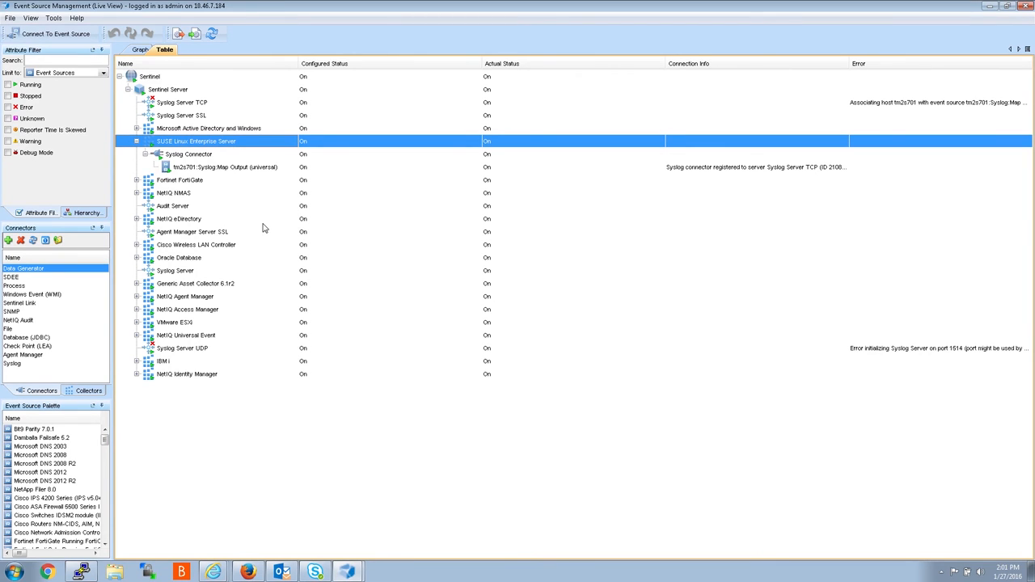
{"action": "left_click", "coordinate": [225, 167]}
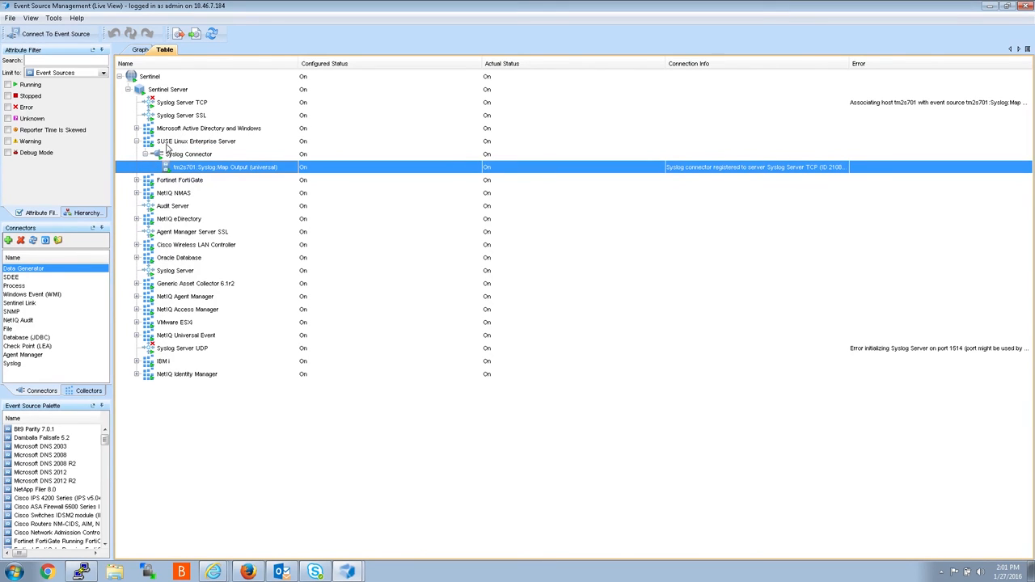
{"action": "left_click", "coordinate": [196, 141]}
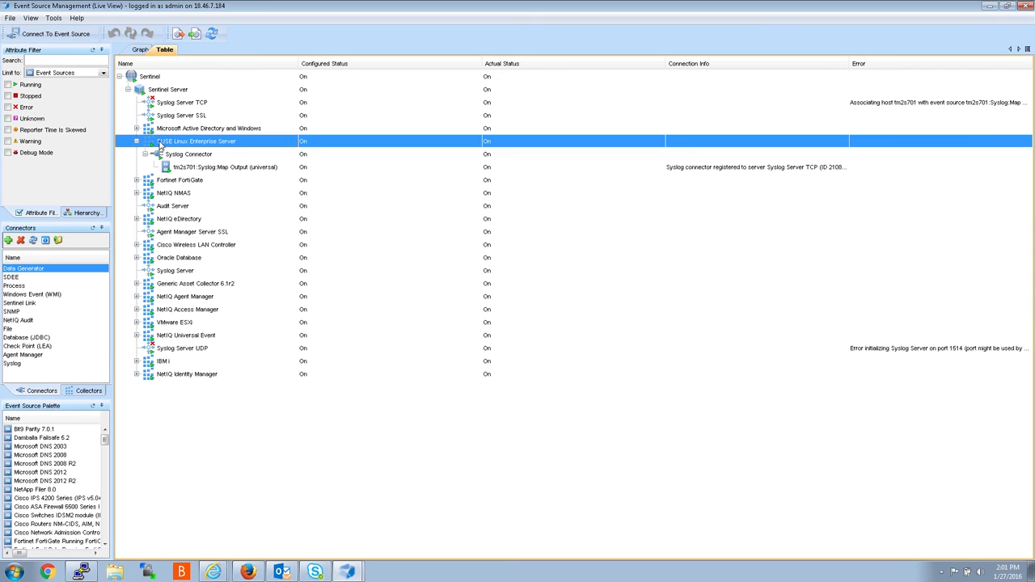
{"action": "right_click", "coordinate": [196, 142]}
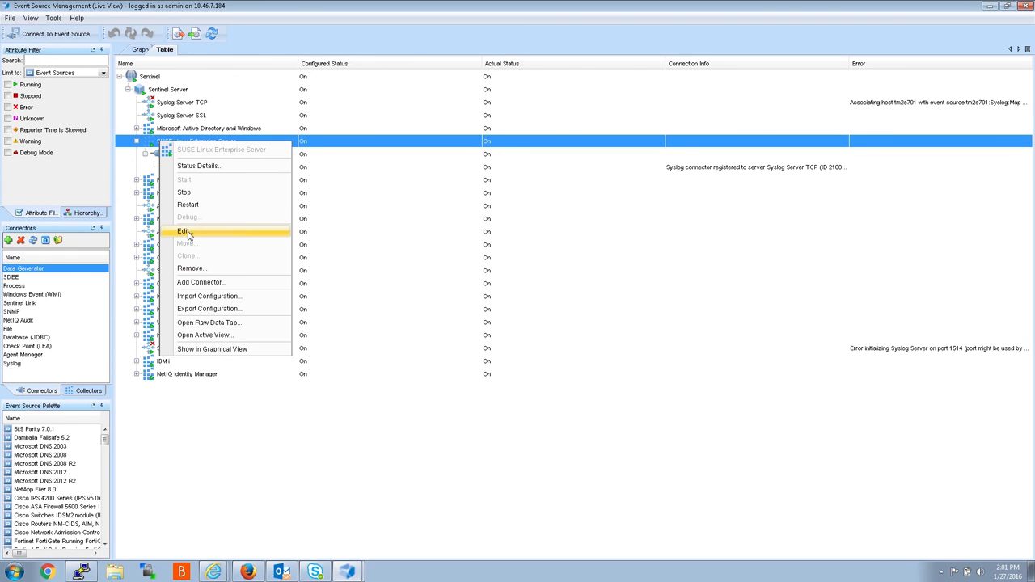
{"action": "left_click", "coordinate": [183, 232]}
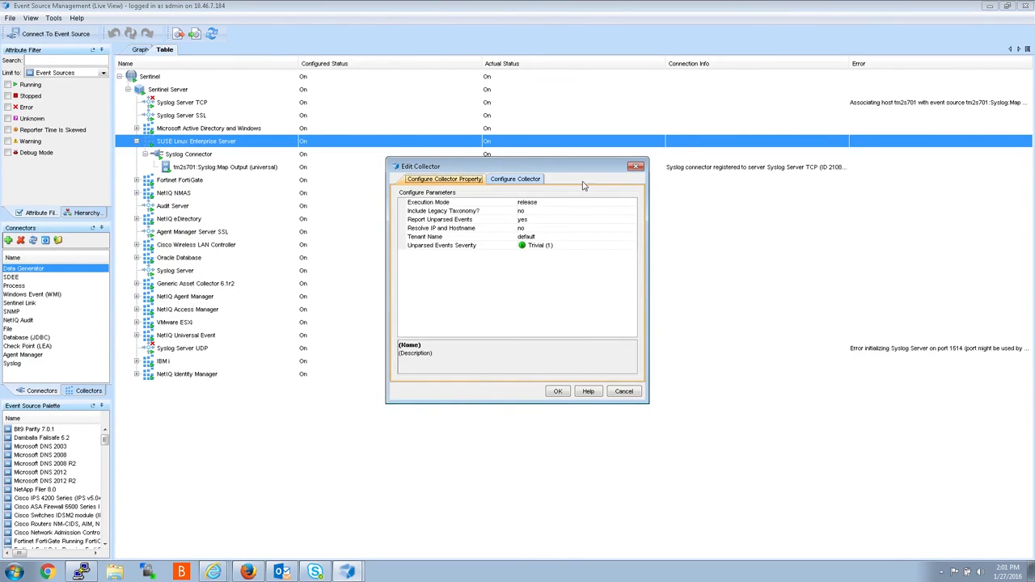
{"action": "left_click", "coordinate": [515, 178]}
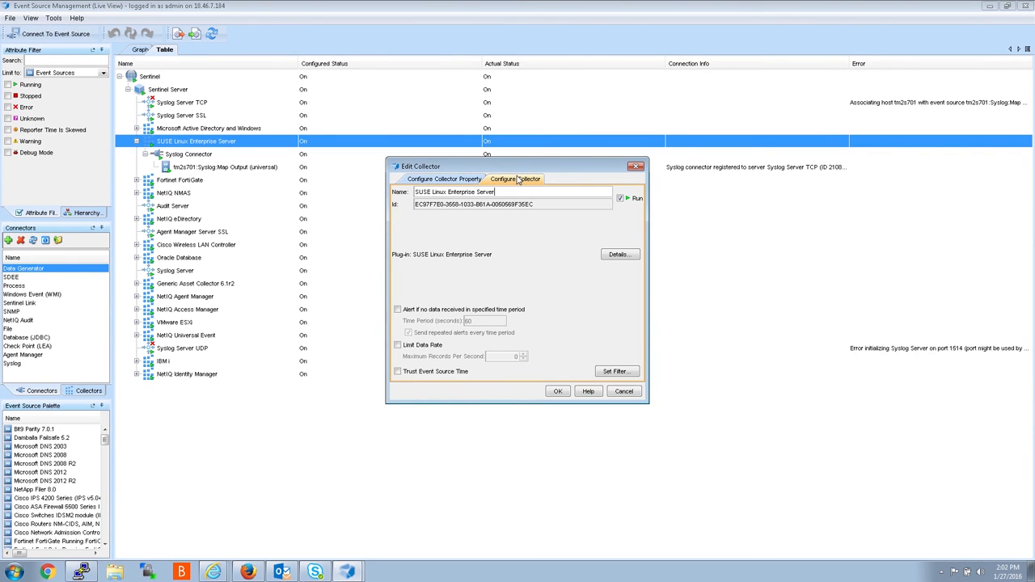
{"action": "left_click", "coordinate": [619, 254]}
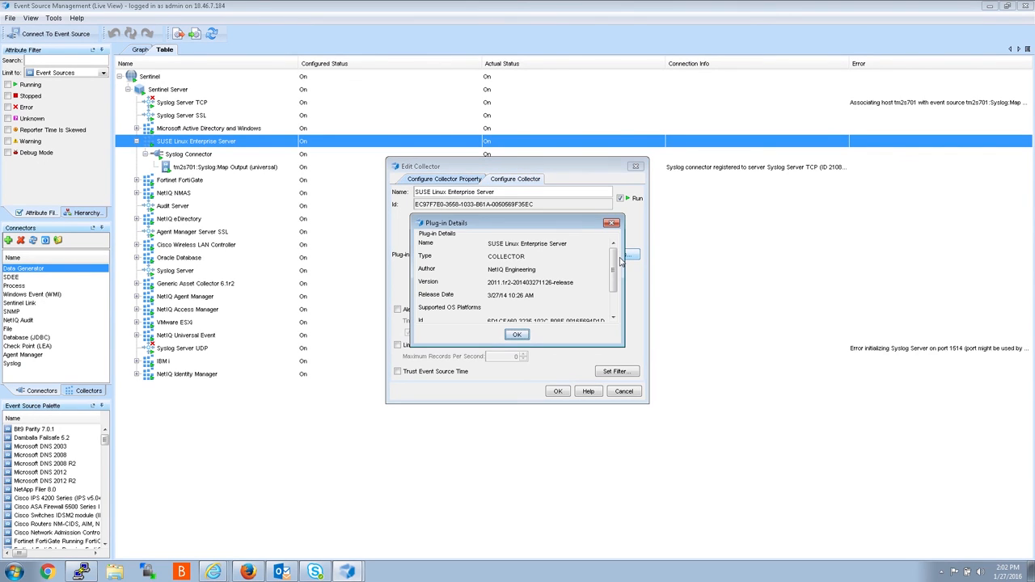
{"action": "mouse_move", "coordinate": [496, 304]}
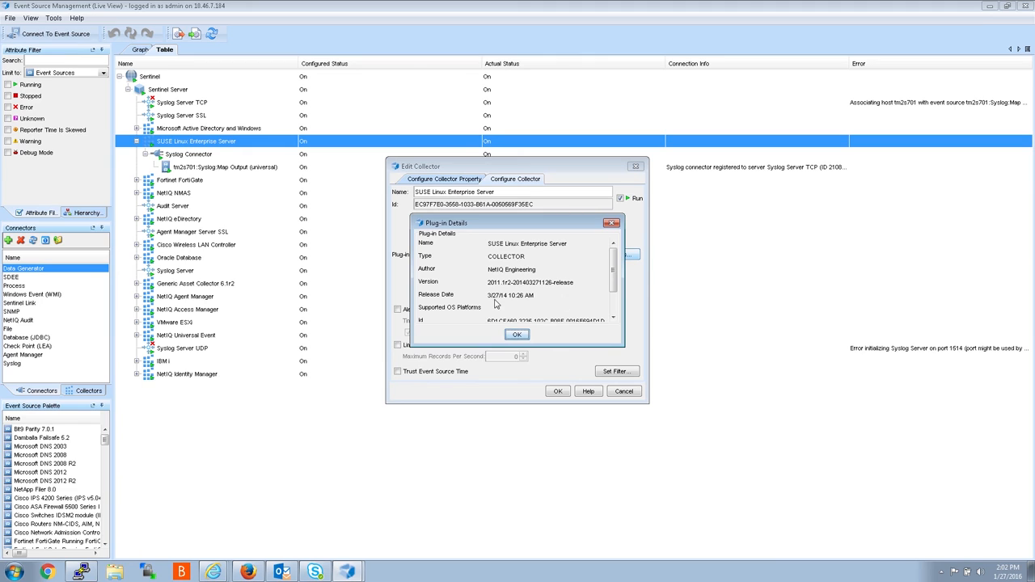
{"action": "mouse_move", "coordinate": [495, 299]}
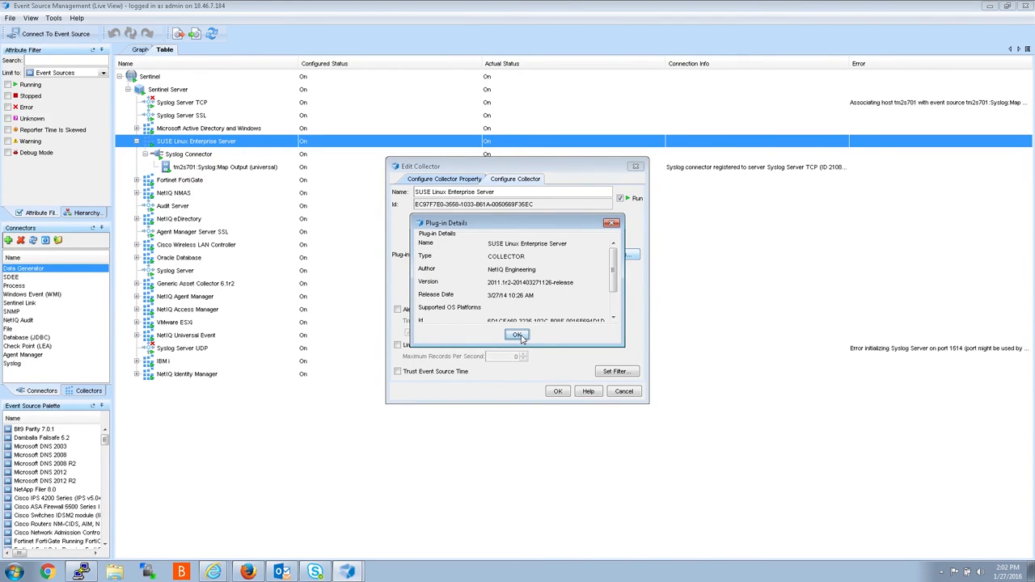
{"action": "left_click", "coordinate": [518, 335]}
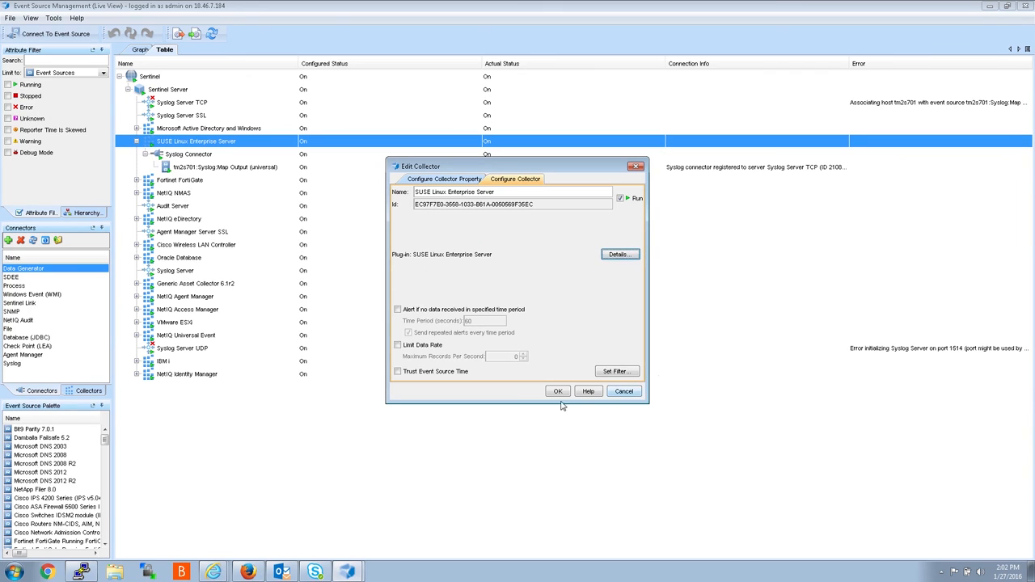
{"action": "left_click", "coordinate": [623, 392]}
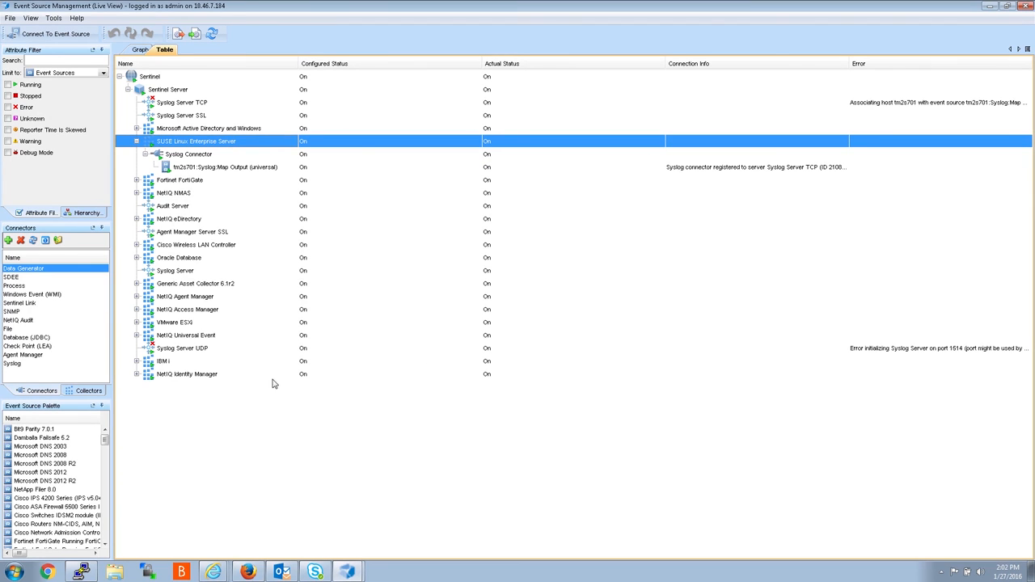